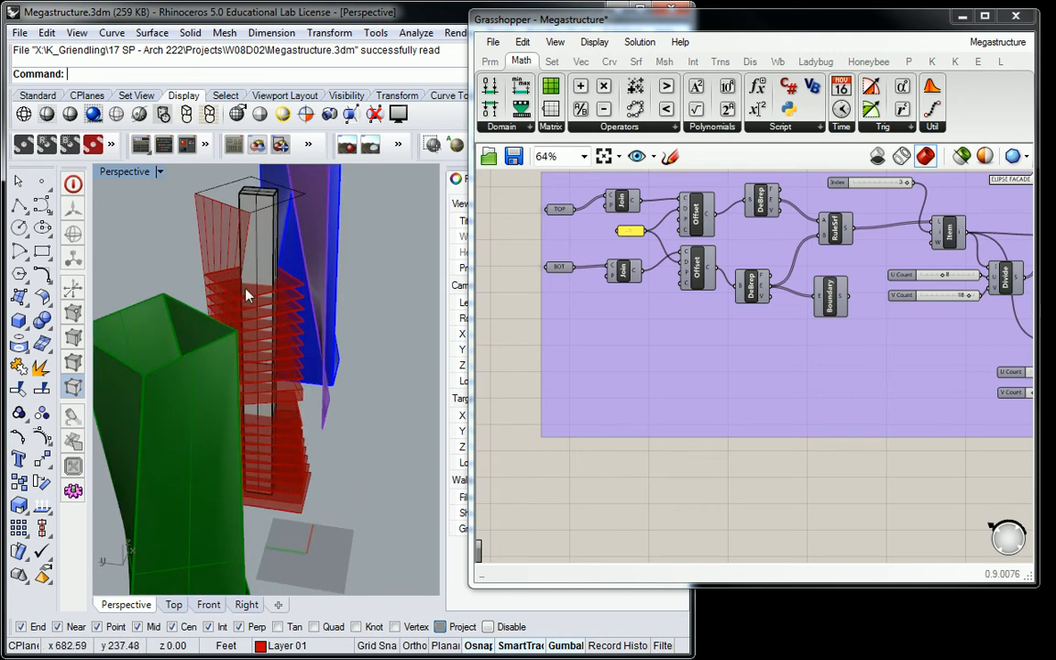
mouse_move(307, 201)
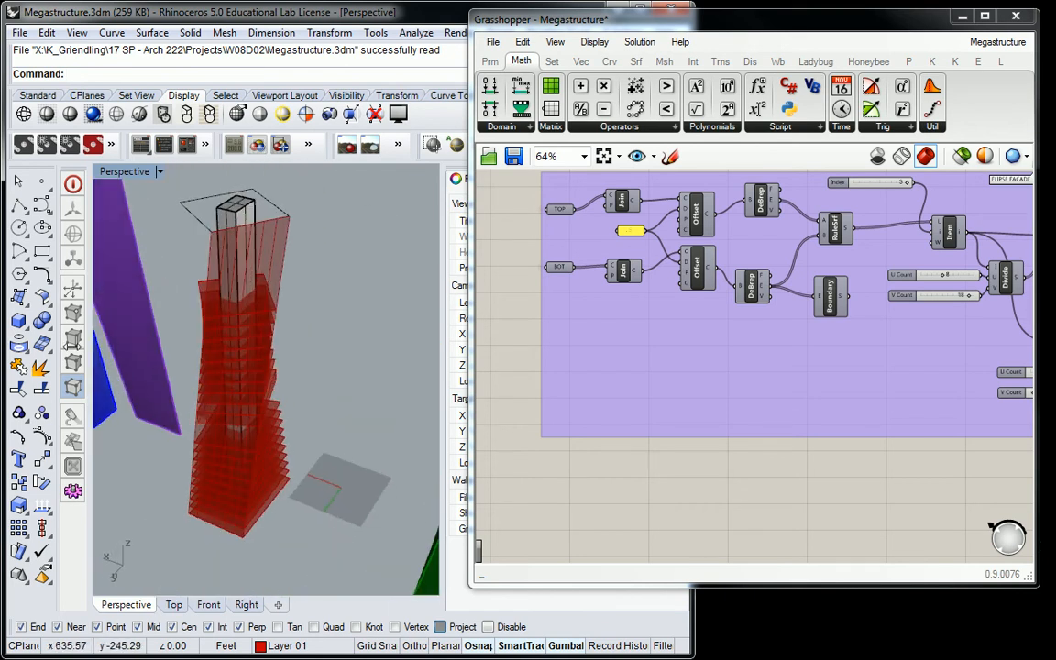
Zoom the canvas and open the ELIPSE FACADE group's options to reach the TOP/BOT group
scroll(down, 3)
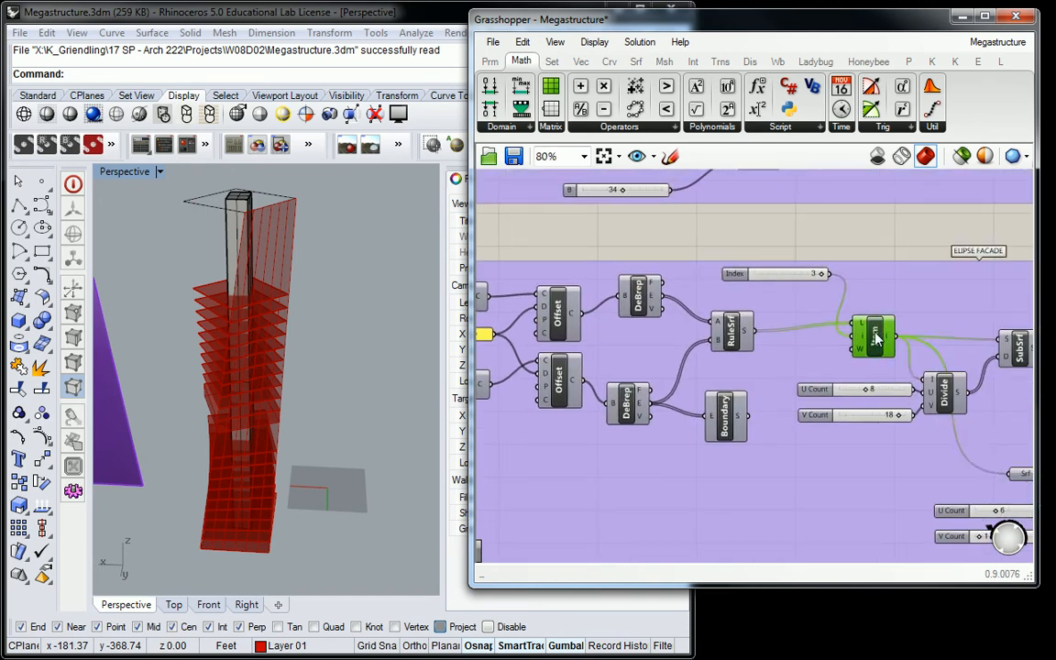
right_click(872, 332)
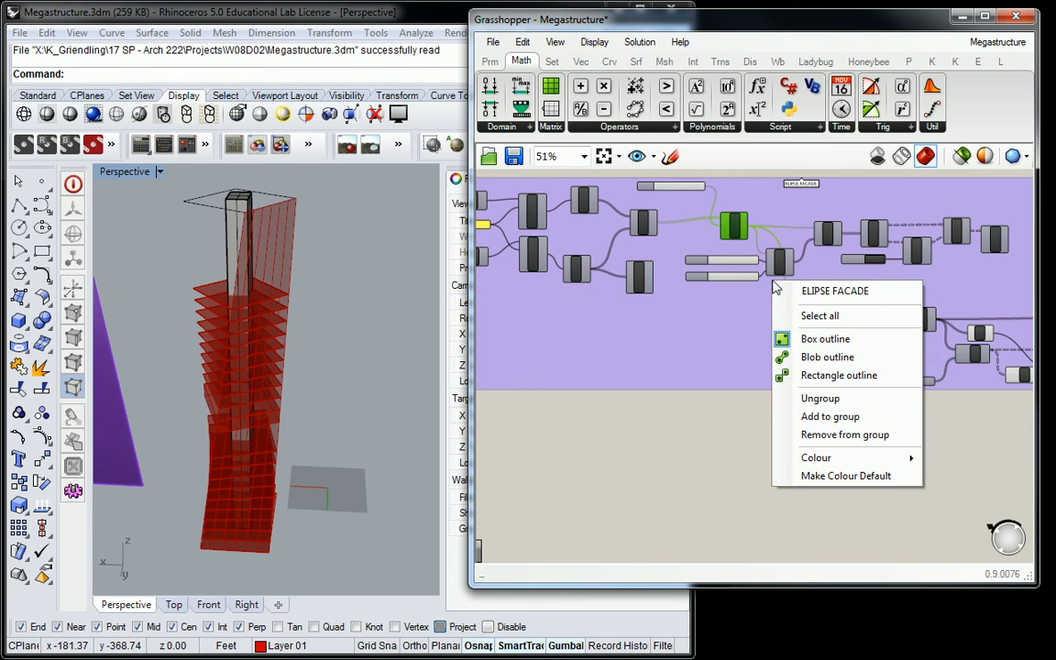
mouse_move(639, 264)
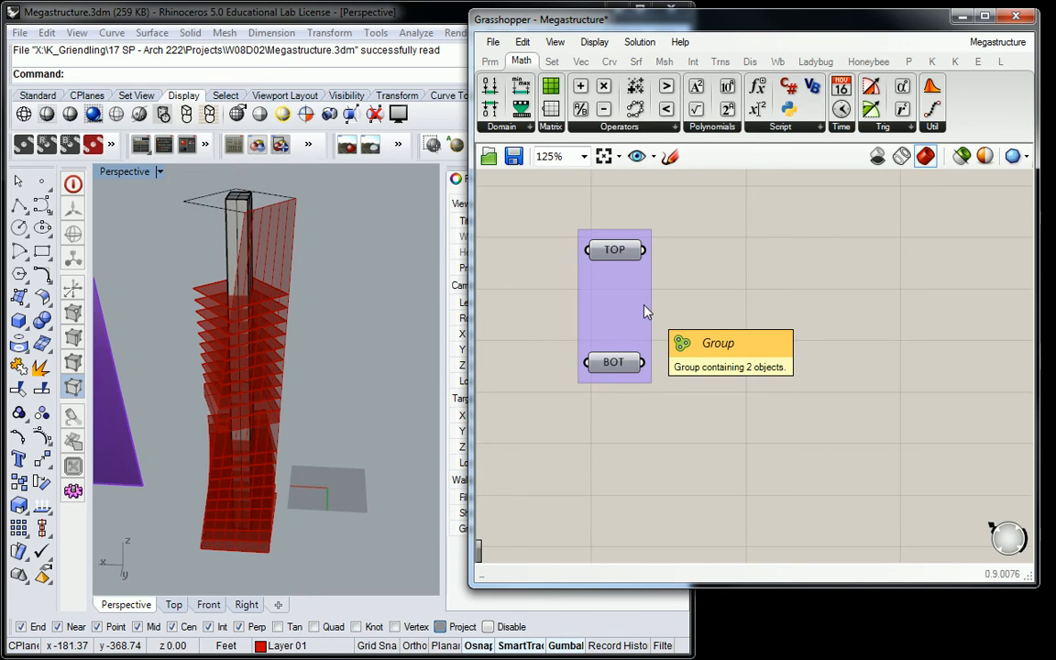
Add a Surface parameter after RuleSrf named BASE FACADES, with a hidden-wire copy near BOT
scroll(down, 3)
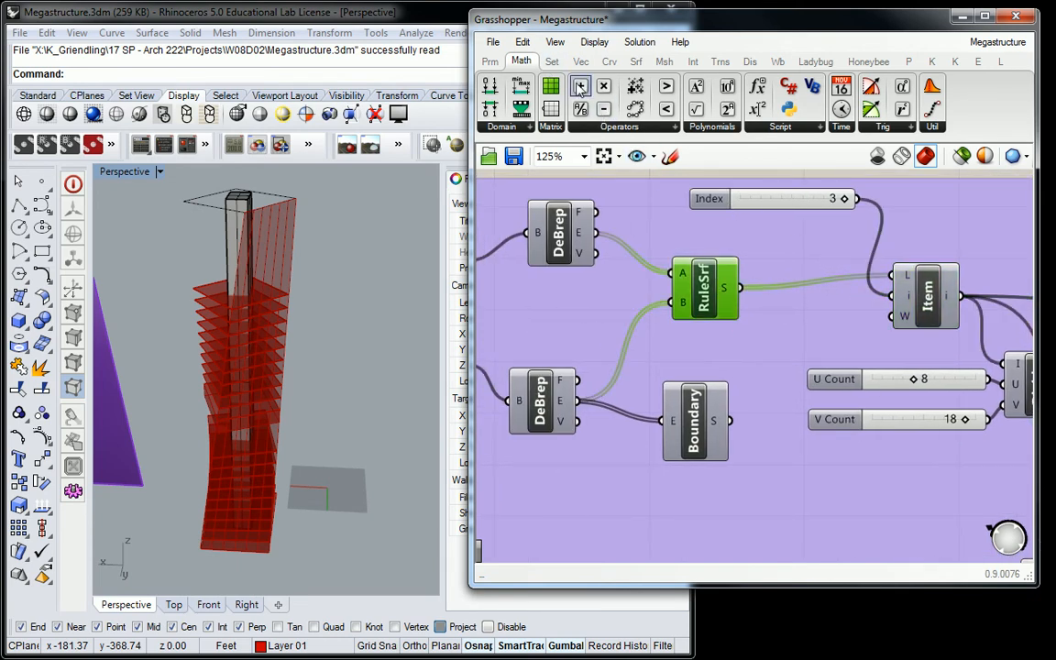
click(489, 61)
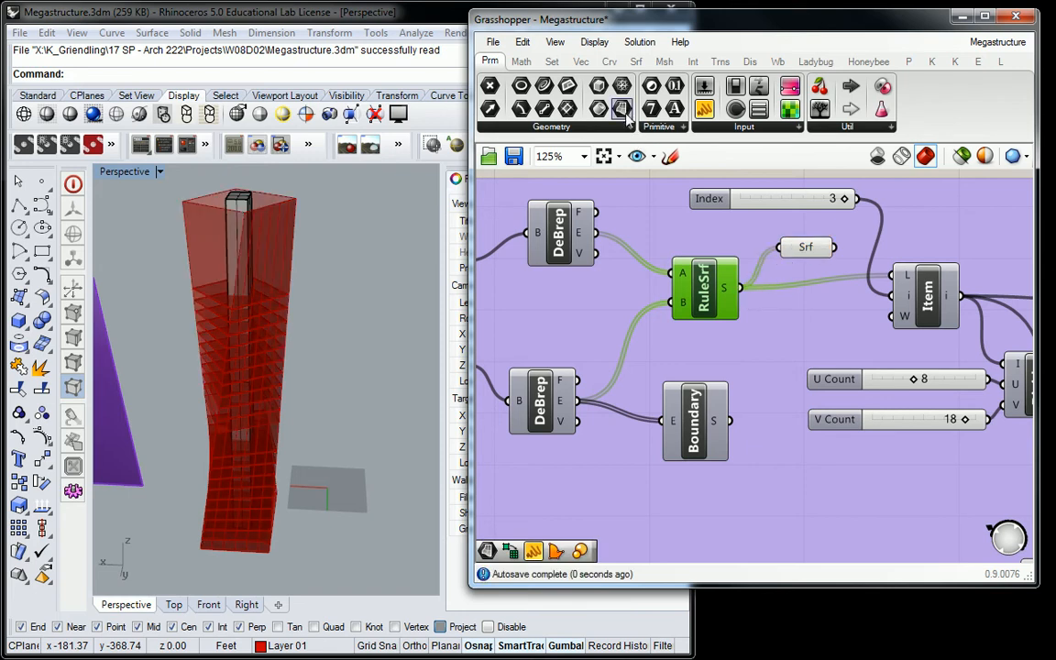
mouse_move(623, 110)
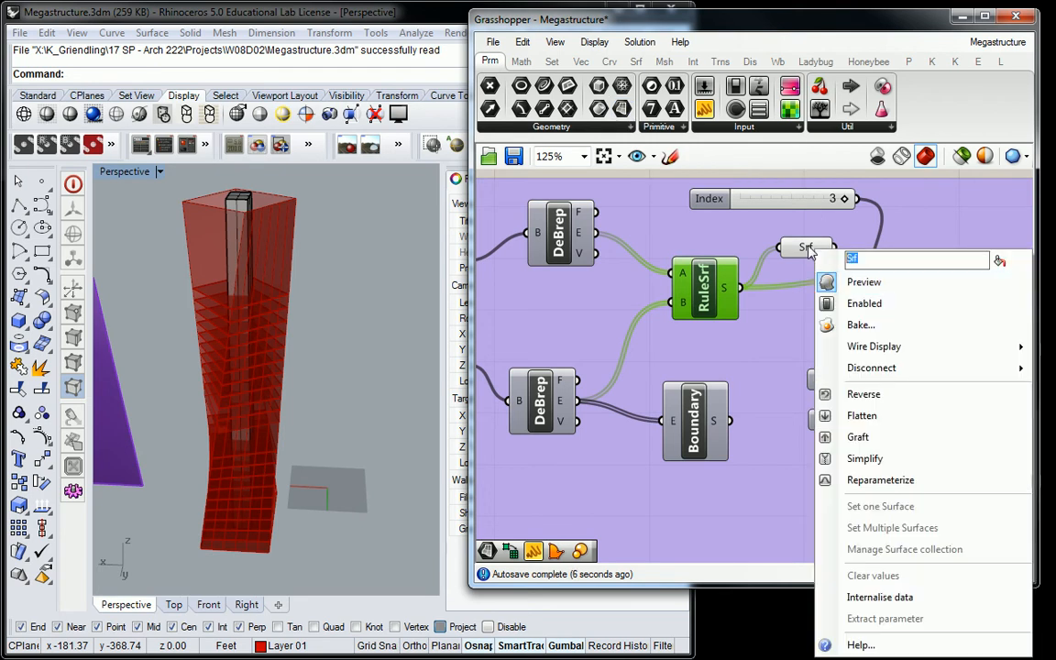
text(BAS)
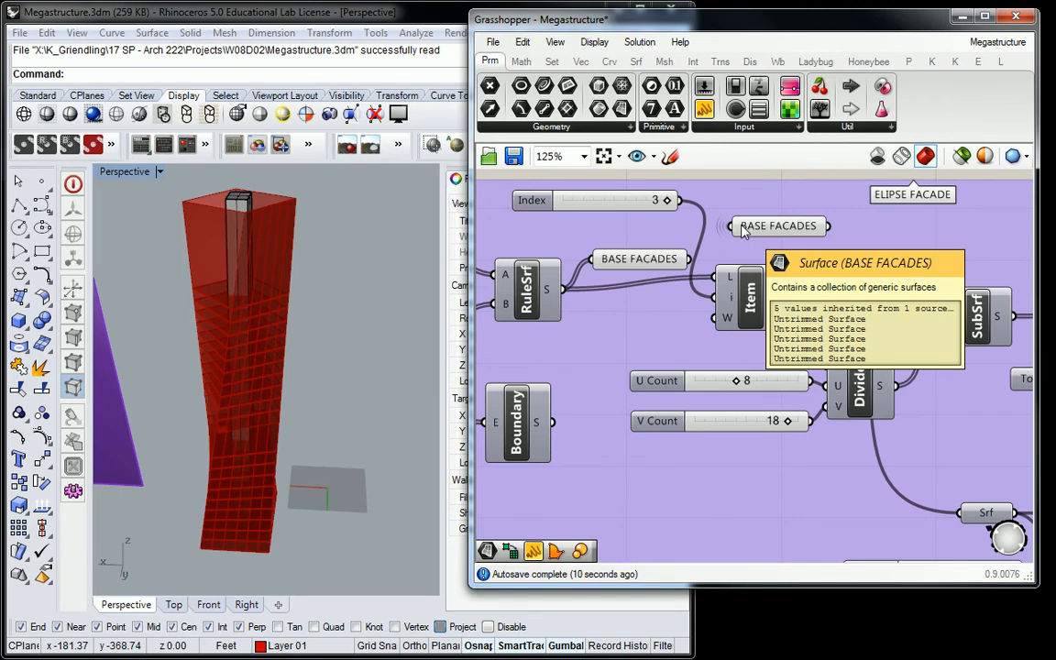
scroll(down, 3)
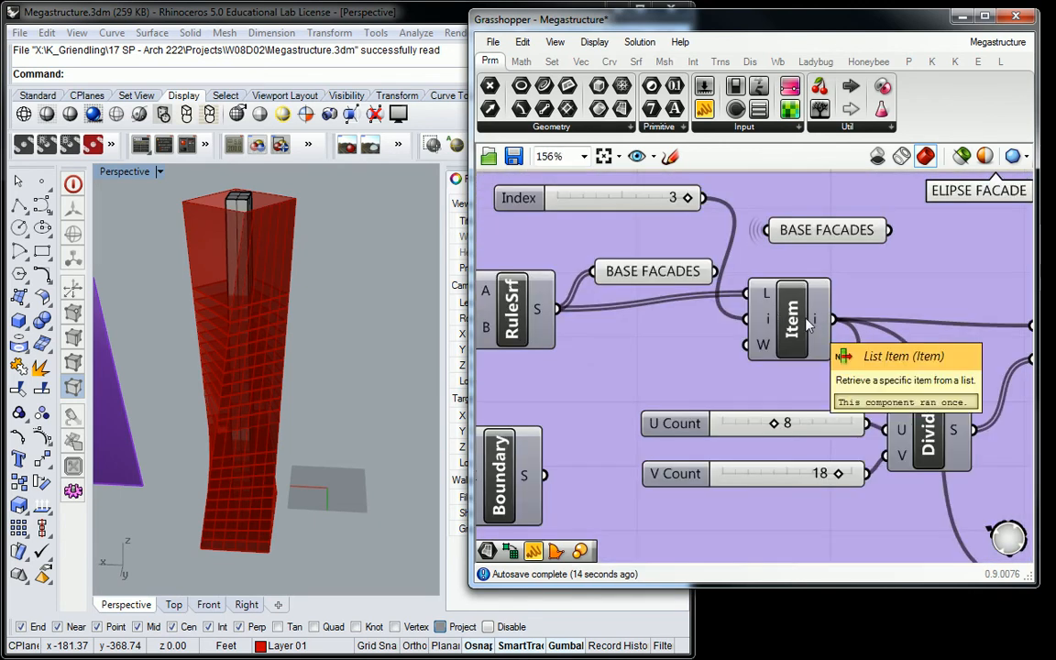
scroll(down, 3)
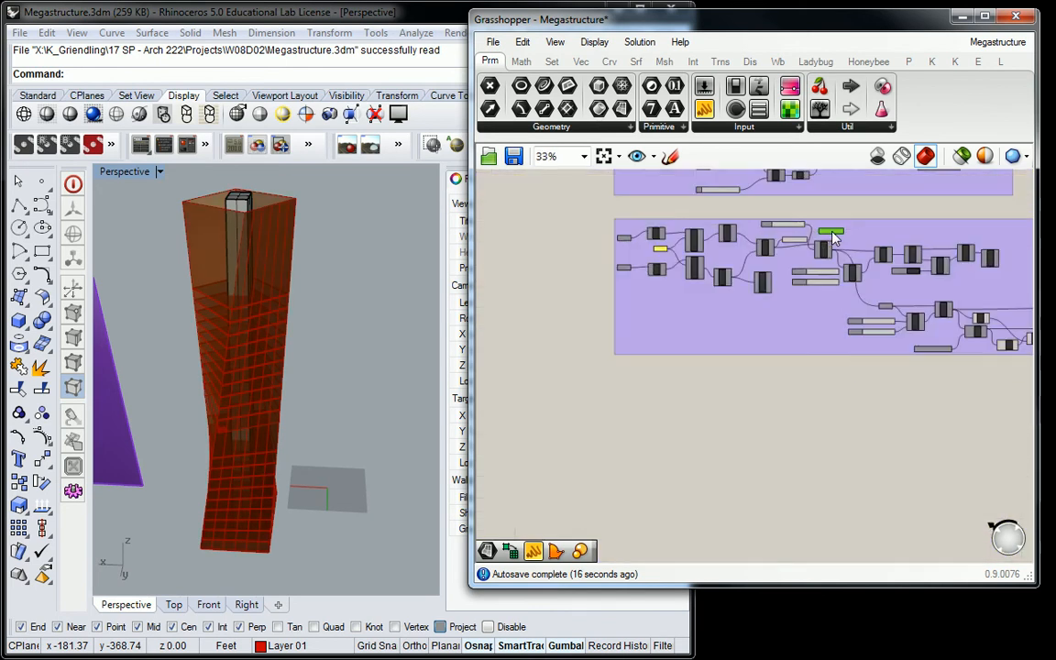
scroll(down, 3)
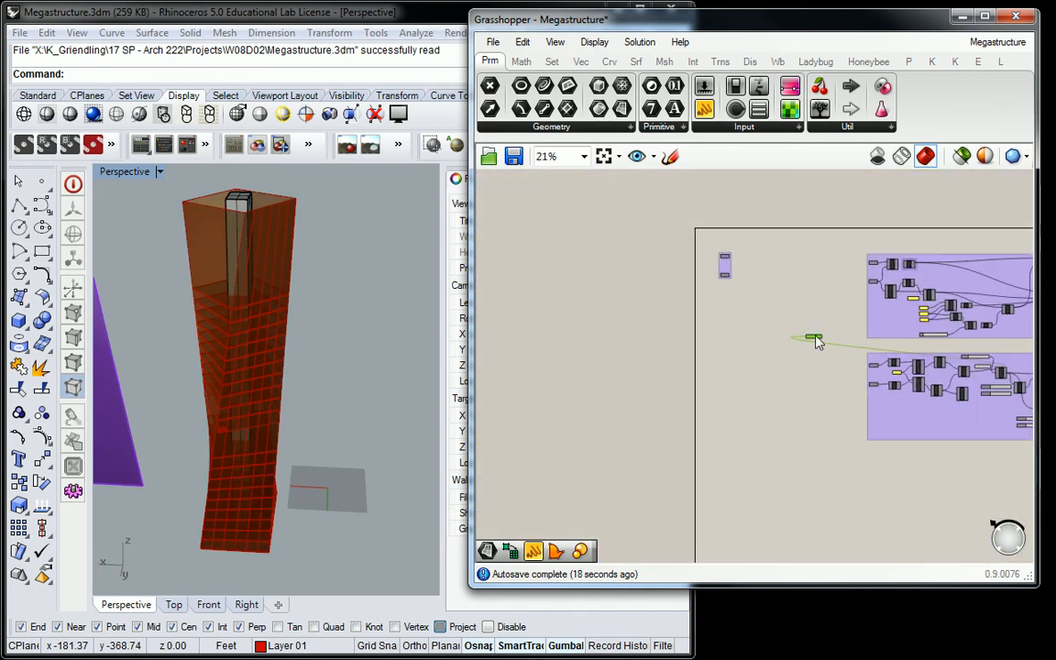
scroll(up, 3)
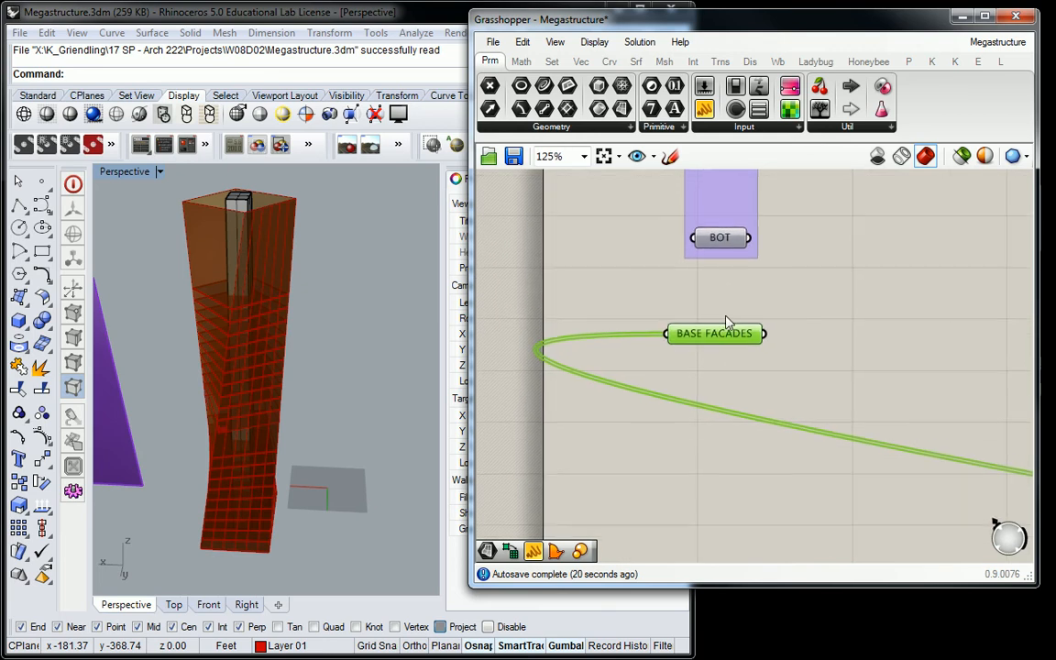
scroll(down, 3)
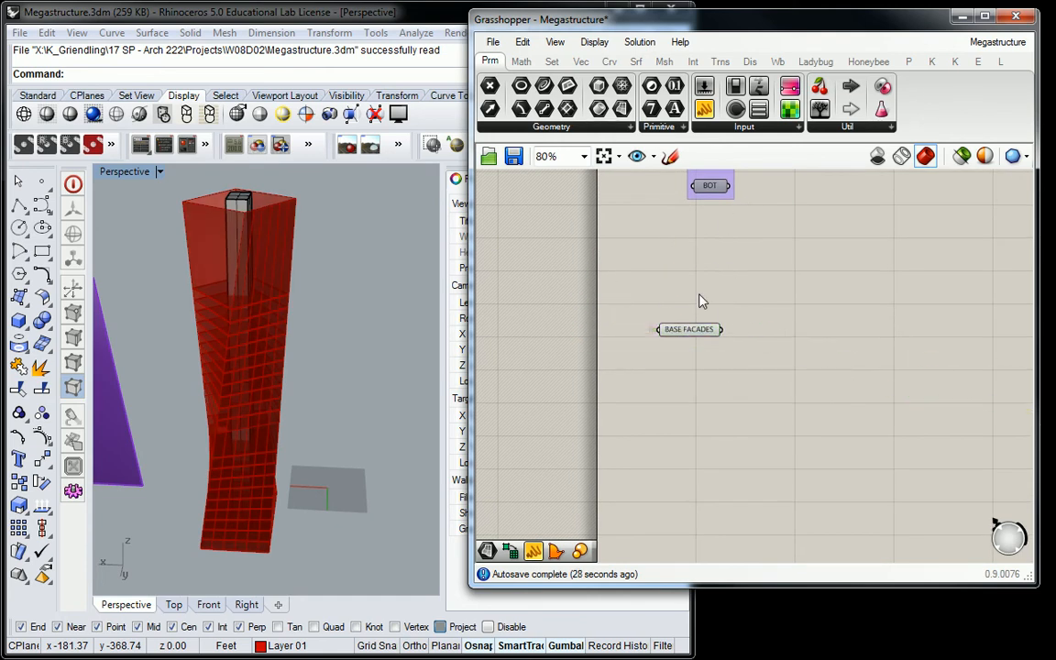
Place a List Item fed by BASE FACADES and duplicate it downward with its index panel
click(551, 60)
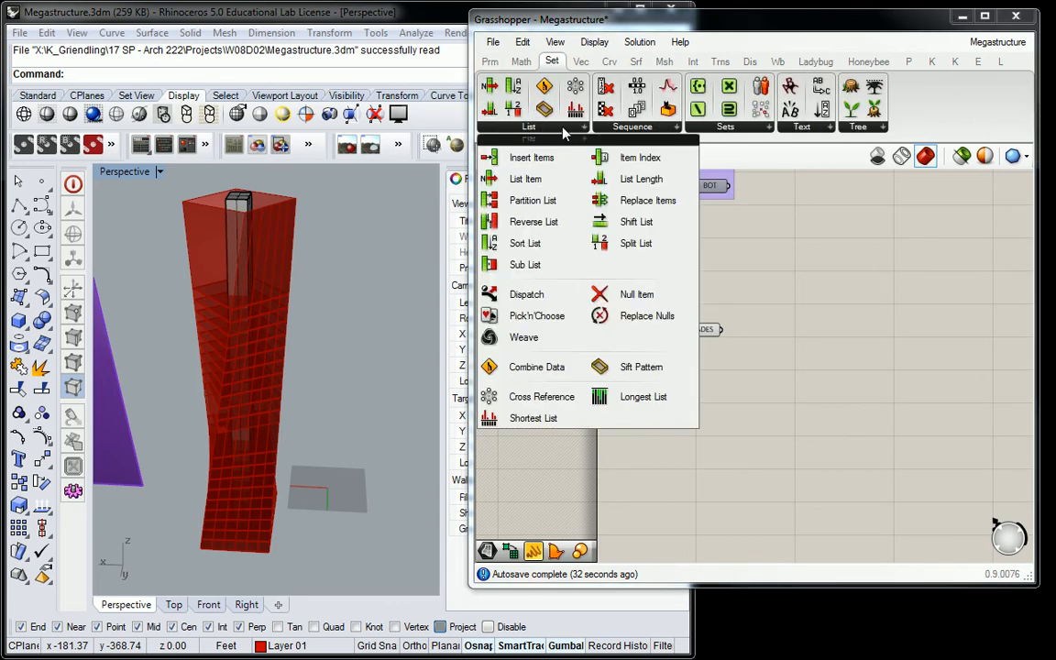
click(526, 178)
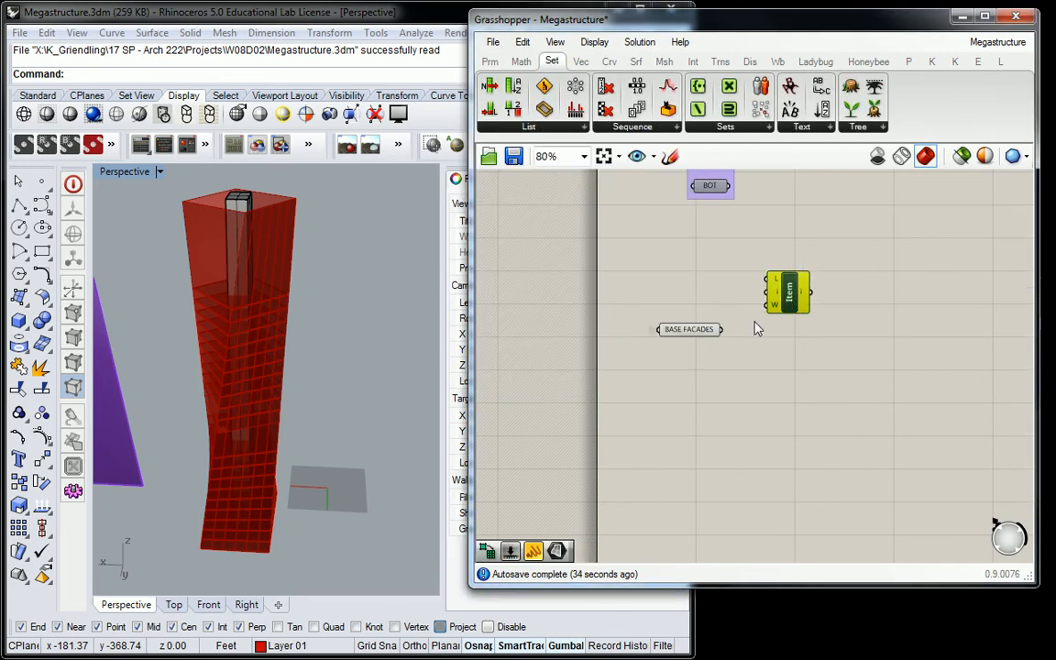
click(490, 60)
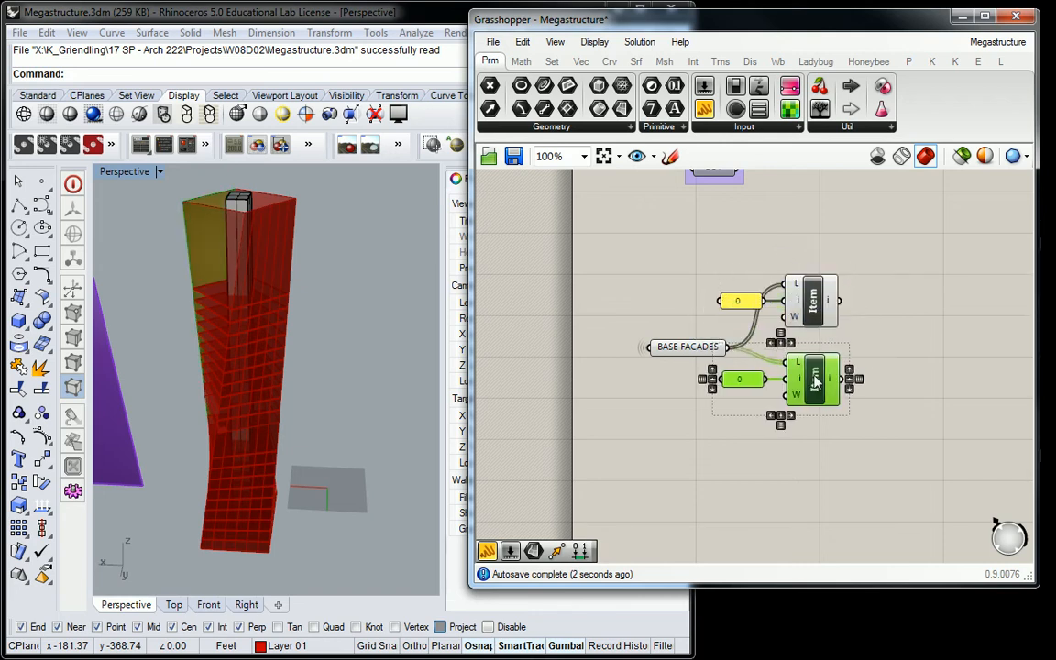
drag(814, 379, 814, 427)
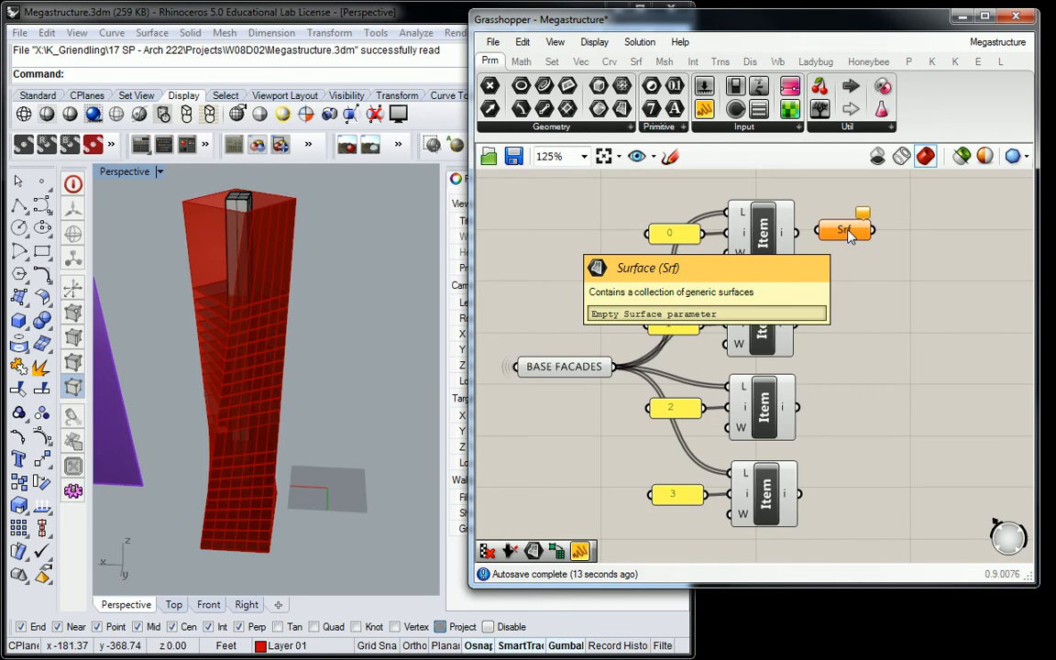
mouse_move(724, 165)
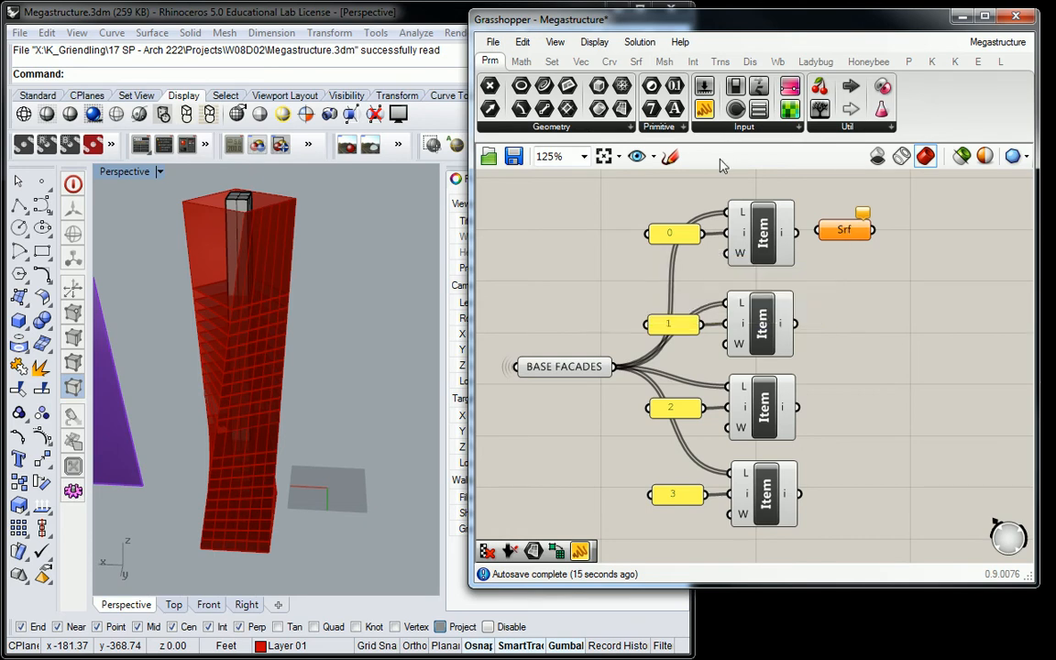
Set the List Item indices to 0, 2, 3 and 4 and wire index 0 into a Srf parameter
click(764, 323)
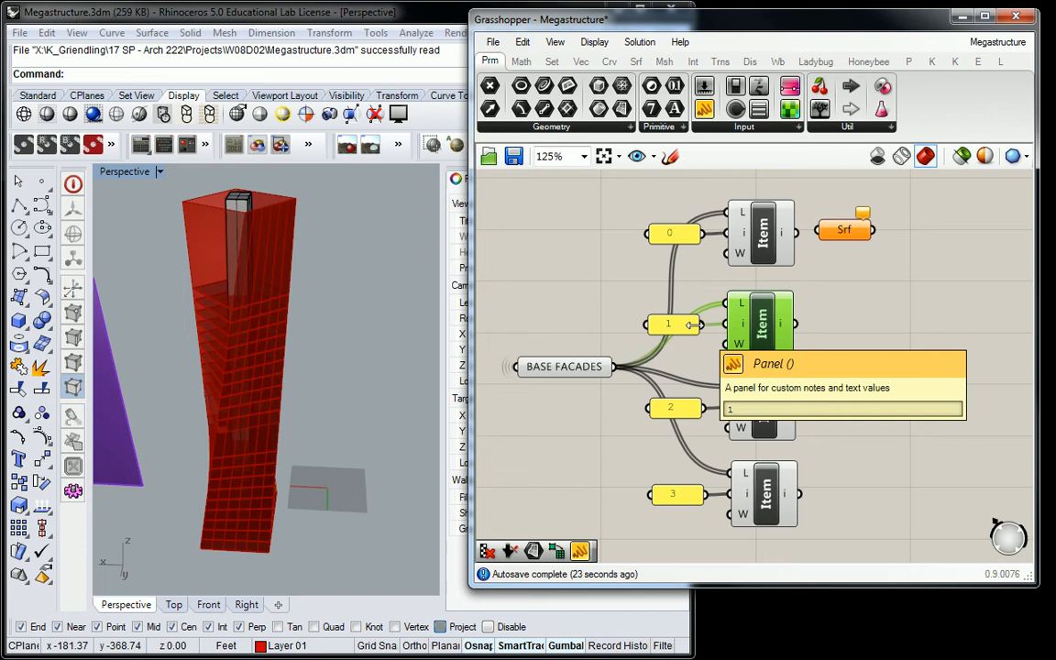
double_click(843, 385)
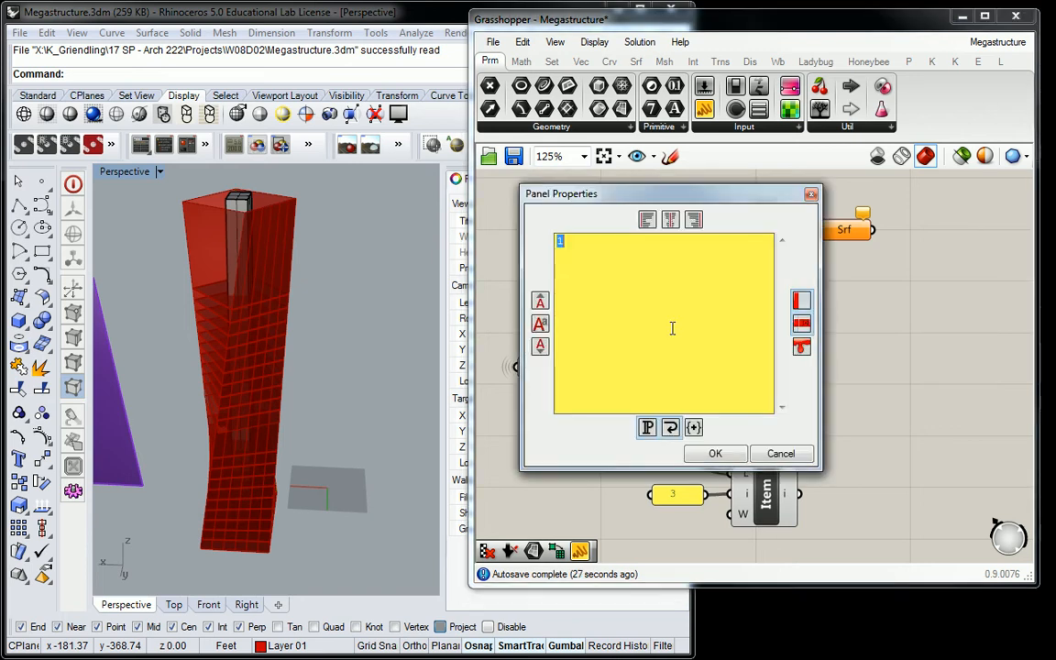
click(715, 453)
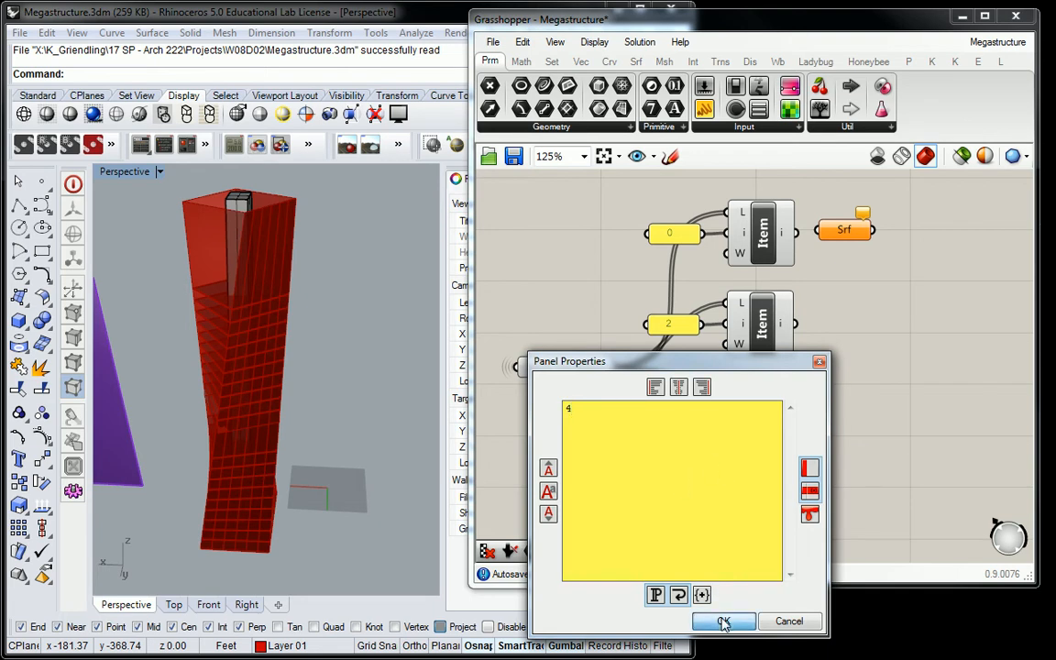
click(724, 621)
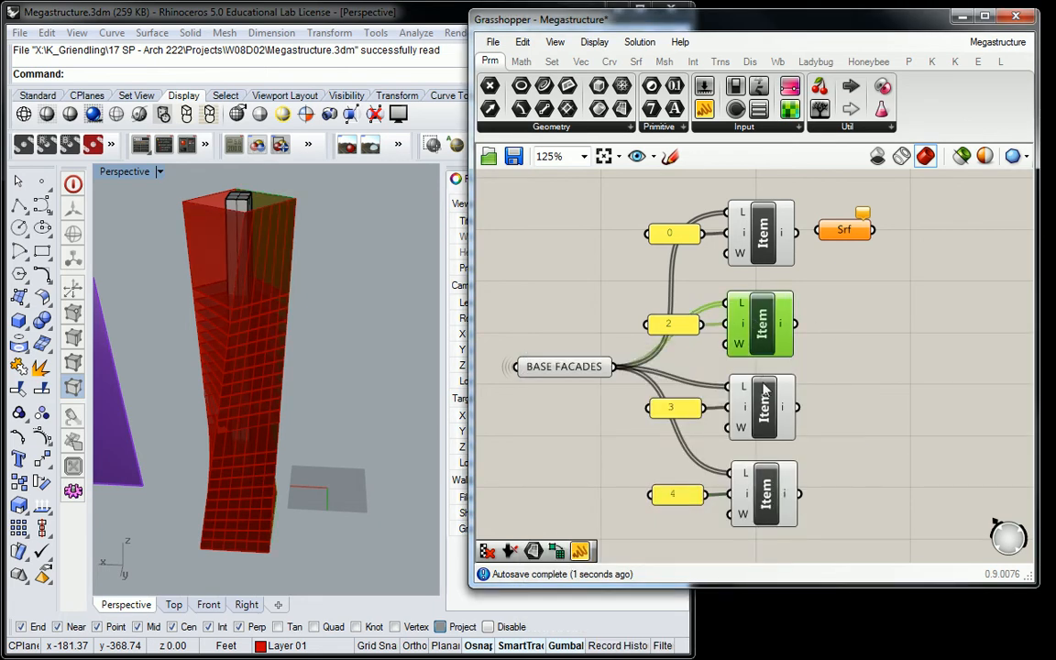
mouse_move(766, 495)
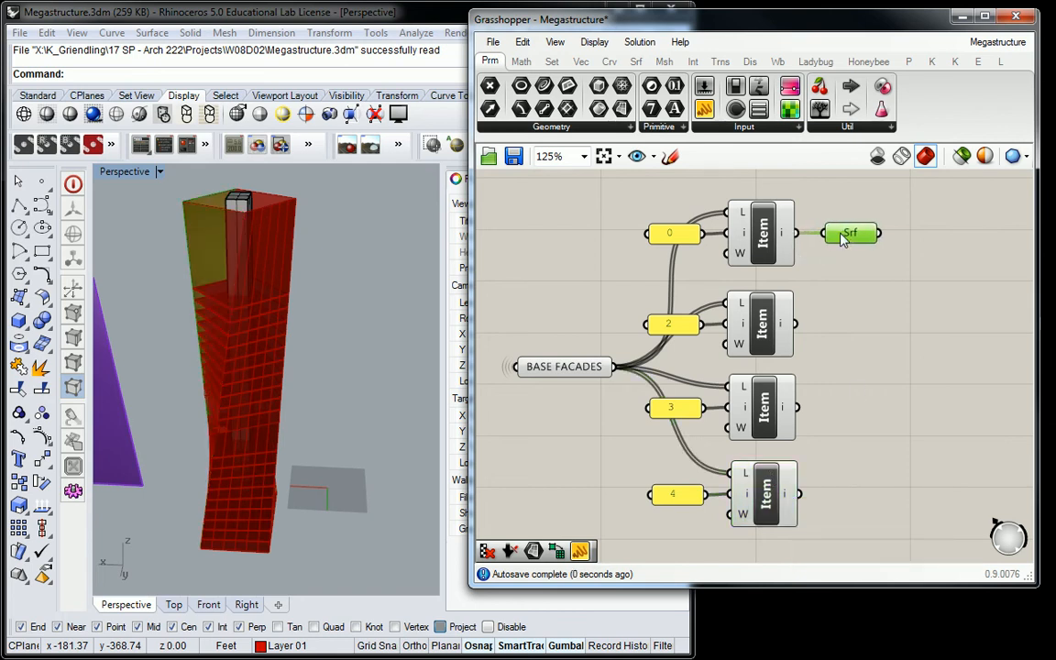
drag(850, 232, 866, 324)
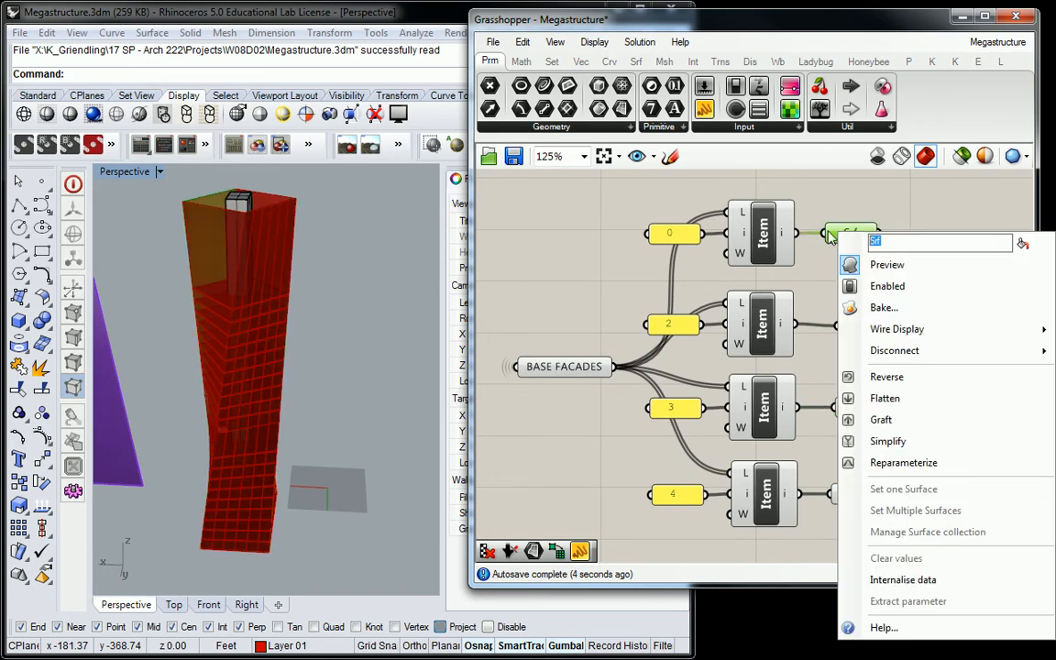
Name the surface parameters 'BASE FACADE 1' through 'BASE FACADE 4' within FACADE DATUM
text(BASE FACADE 1)
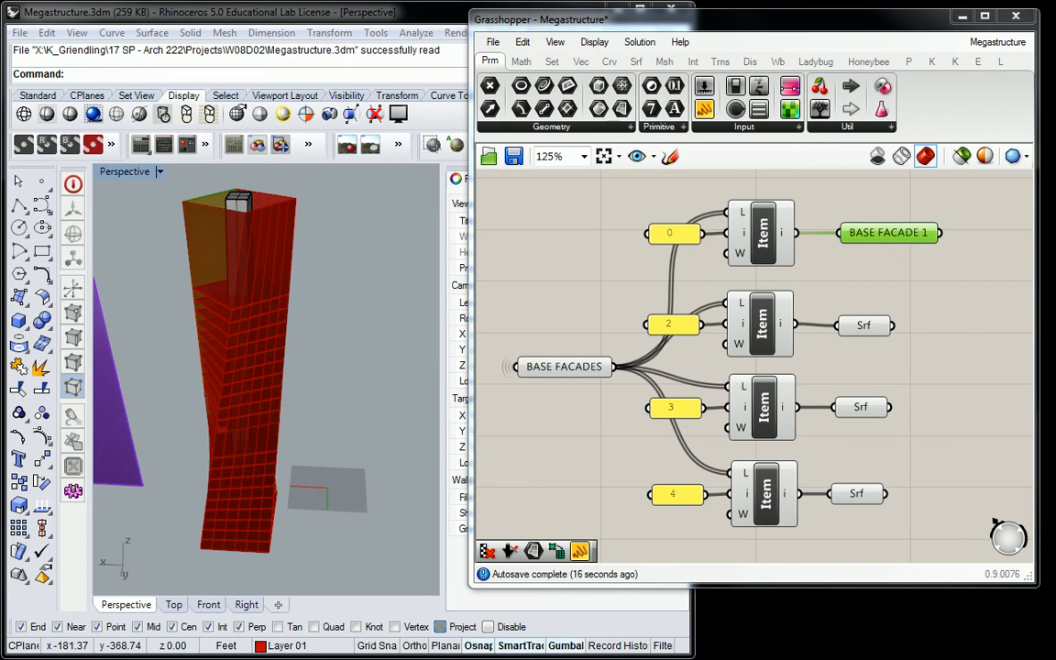
scroll(down, 3)
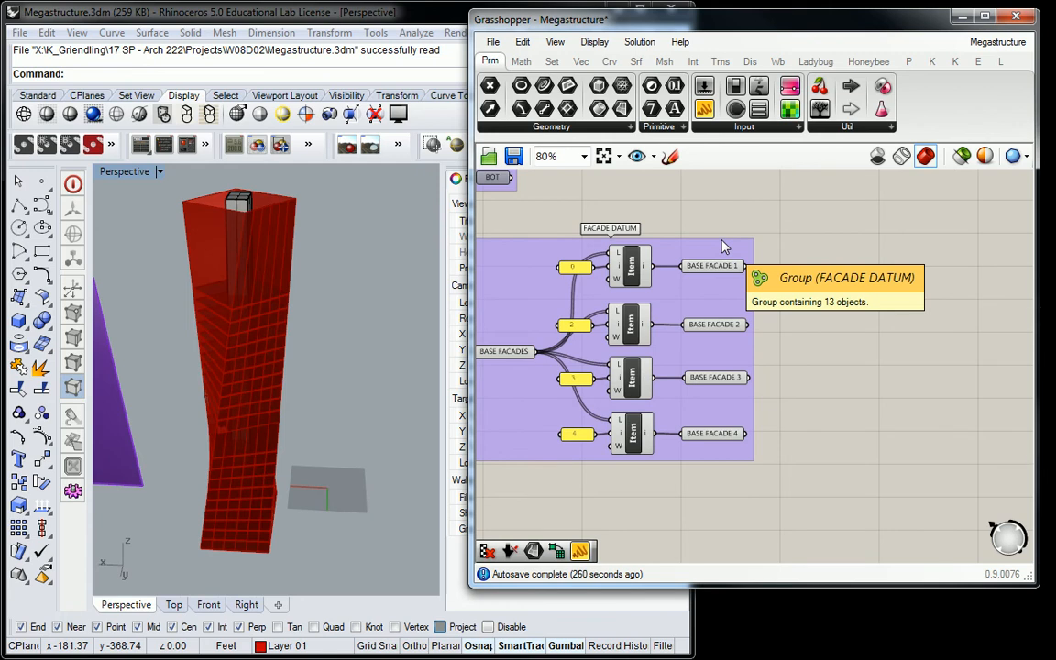
mouse_move(647, 203)
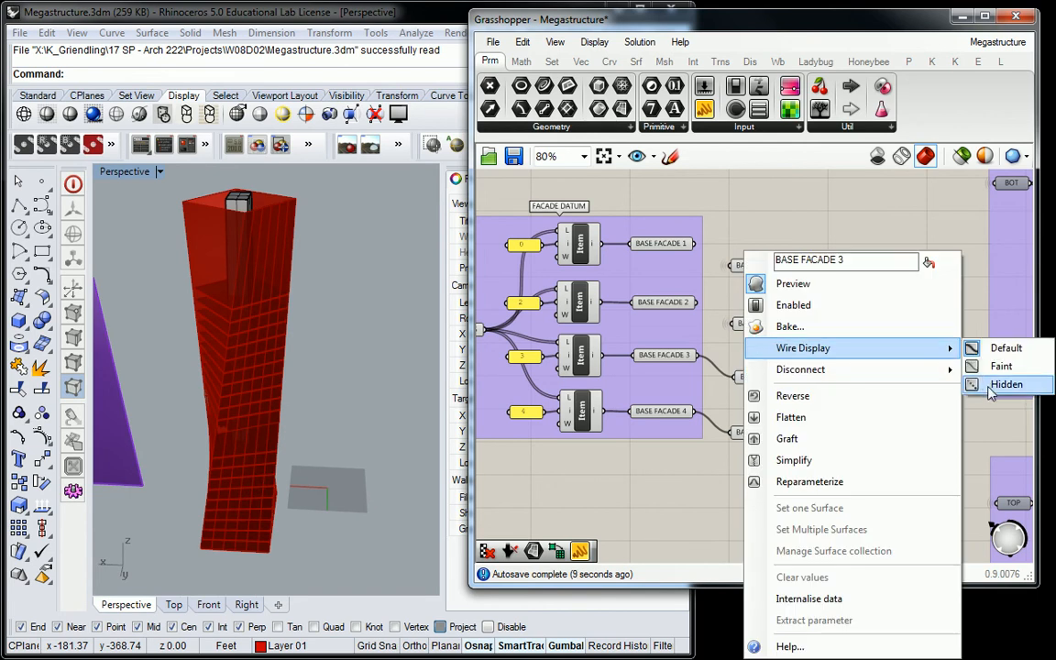
Set Wire Display to Hidden on the four copied BASE FACADE parameters
click(1006, 384)
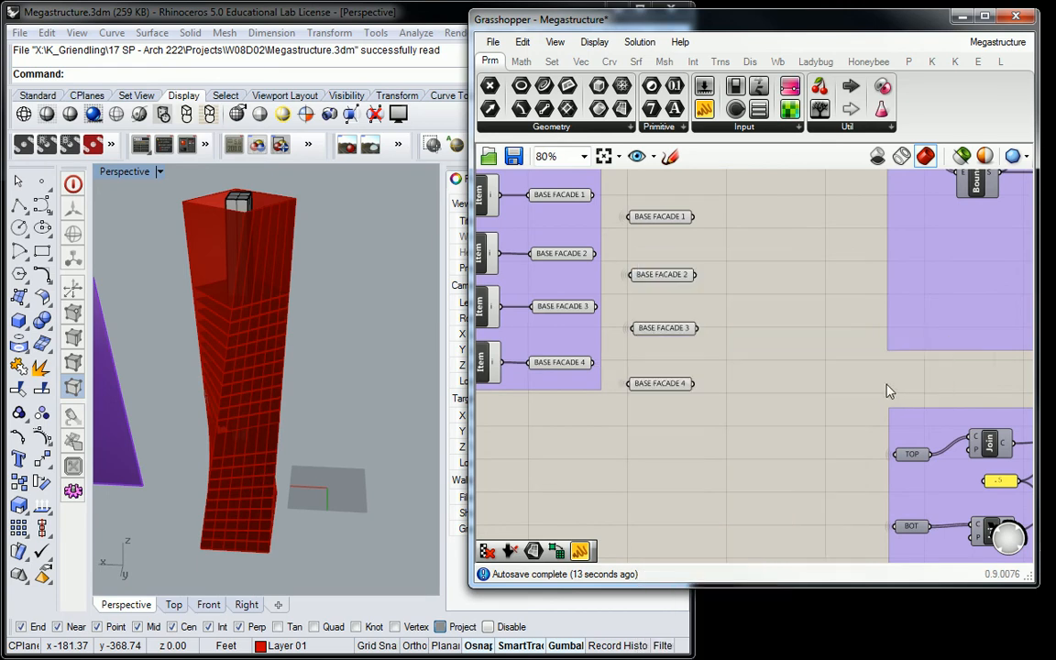
scroll(down, 3)
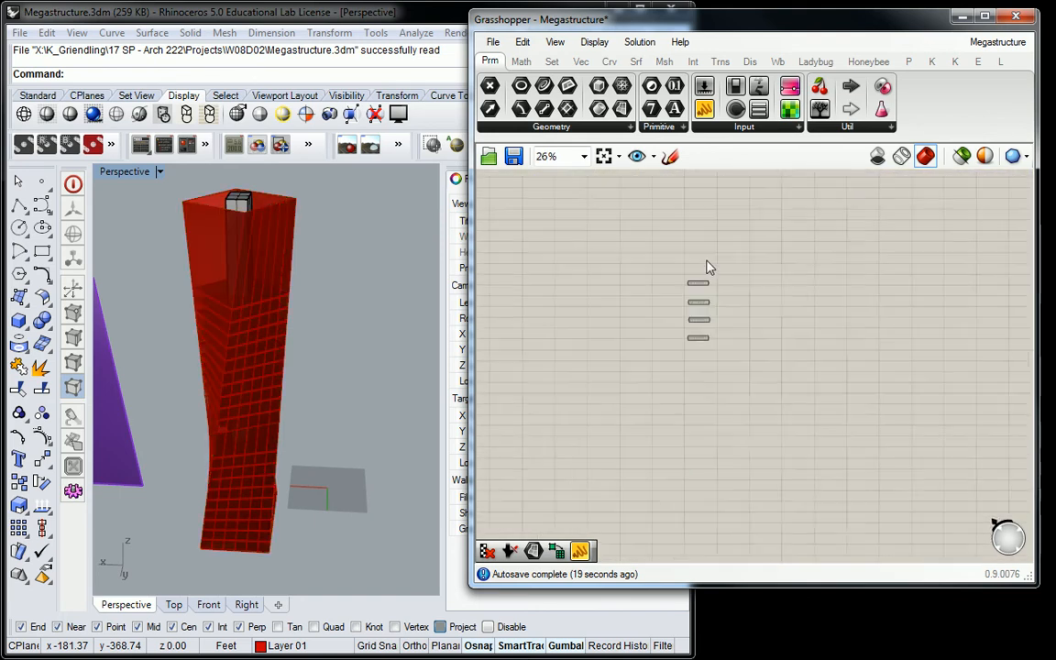
Zoom out and drag the four copied BASE FACADE parameters into empty canvas space
scroll(down, 3)
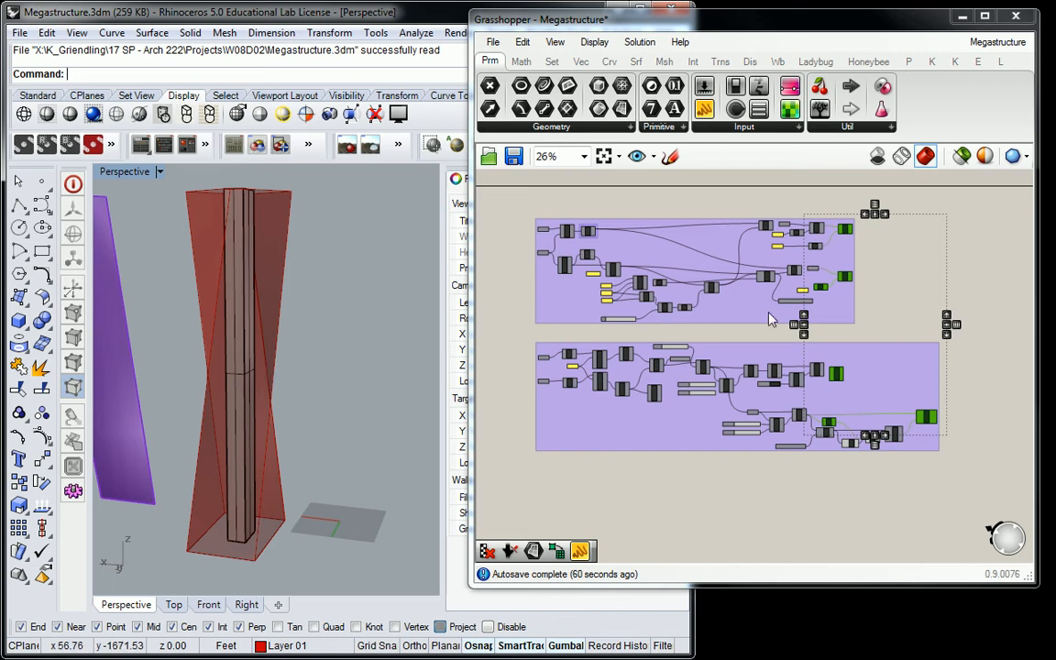
Delete the stray blue surface and polysurface beside the tower in Rhino
scroll(down, 3)
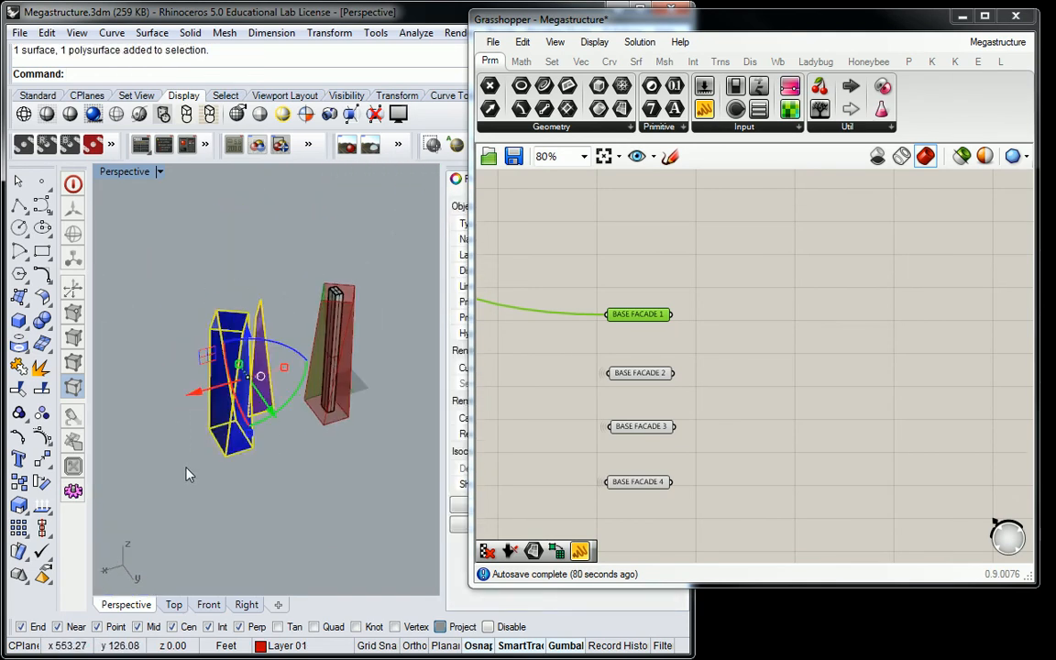
key(Delete)
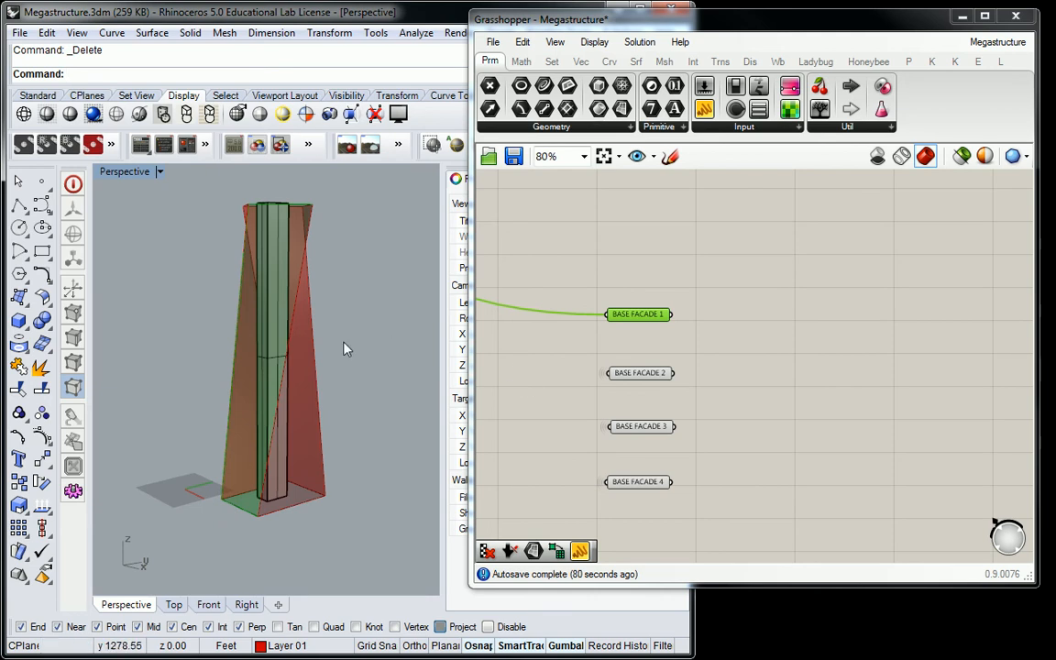
mouse_move(287, 360)
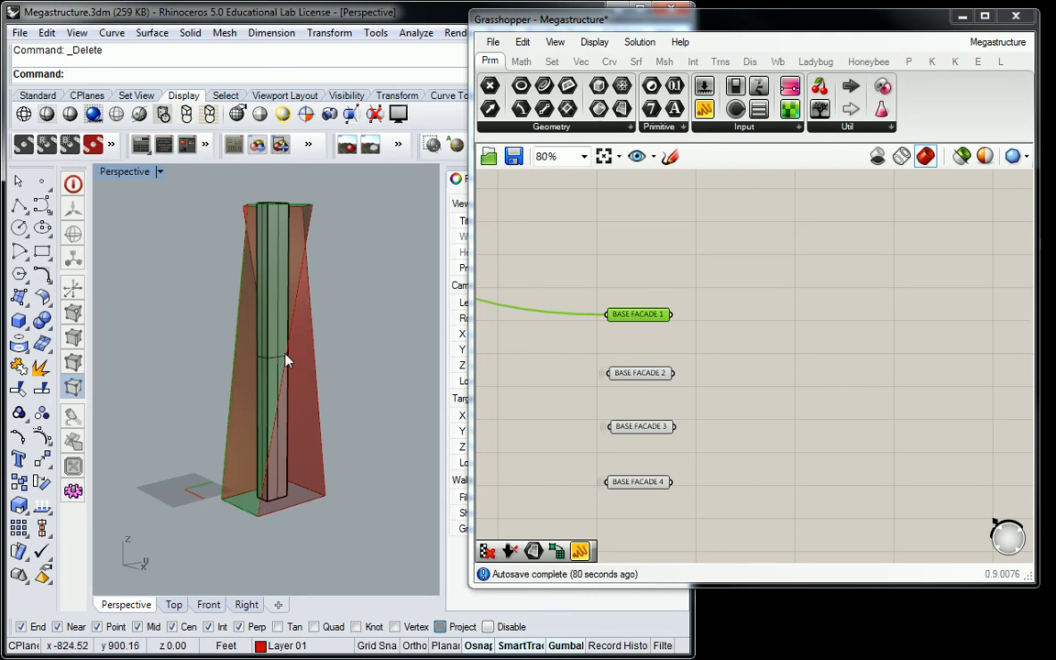
mouse_move(321, 362)
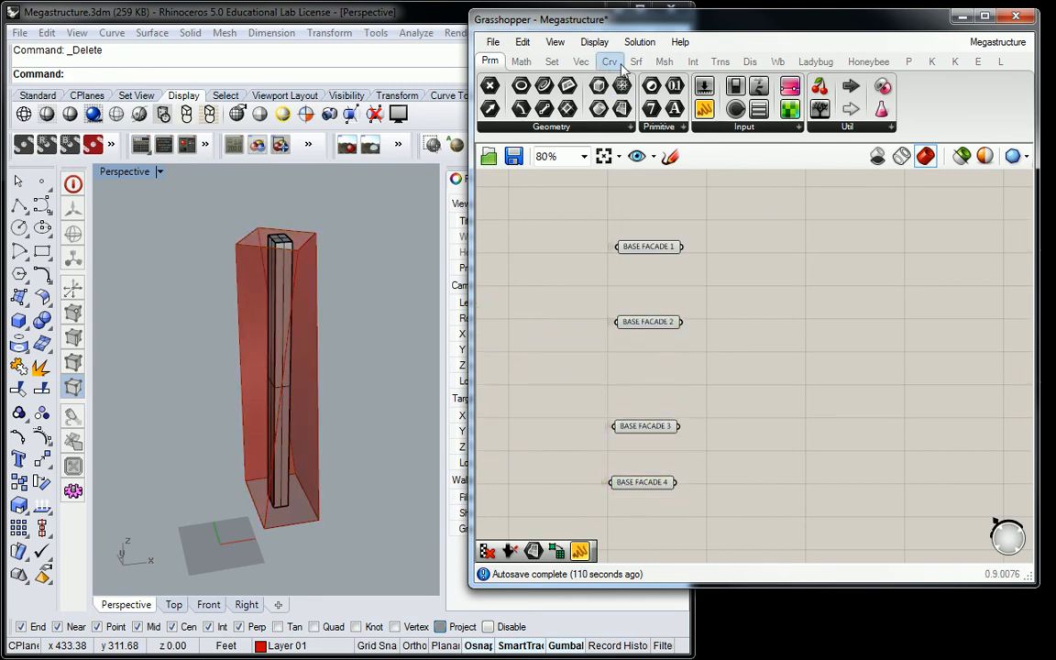
Feed BASE FACADE 1 and BASE FACADE 2 into two Deconstruct Brep components
click(635, 61)
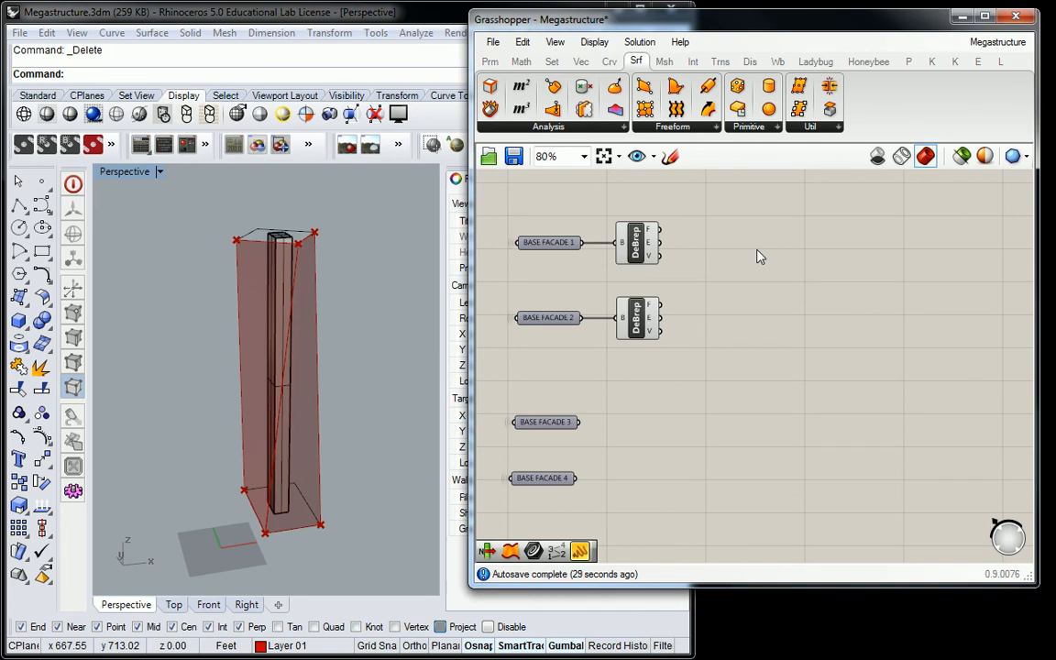
Add List Items taking index 2 from each Deconstruct Brep's vertex output
click(551, 61)
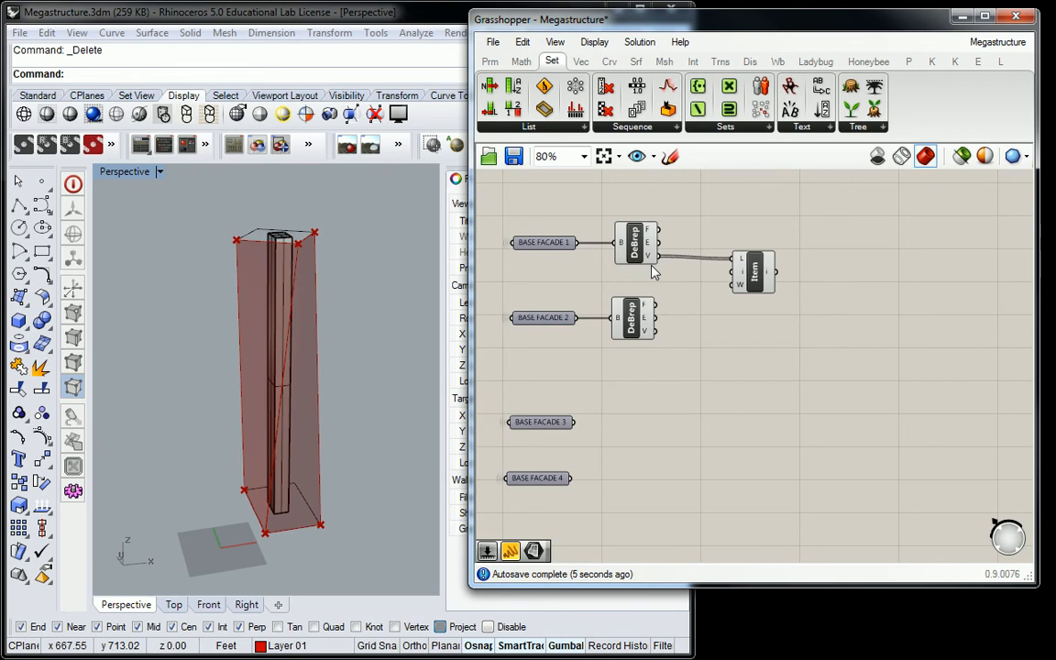
mouse_move(815, 268)
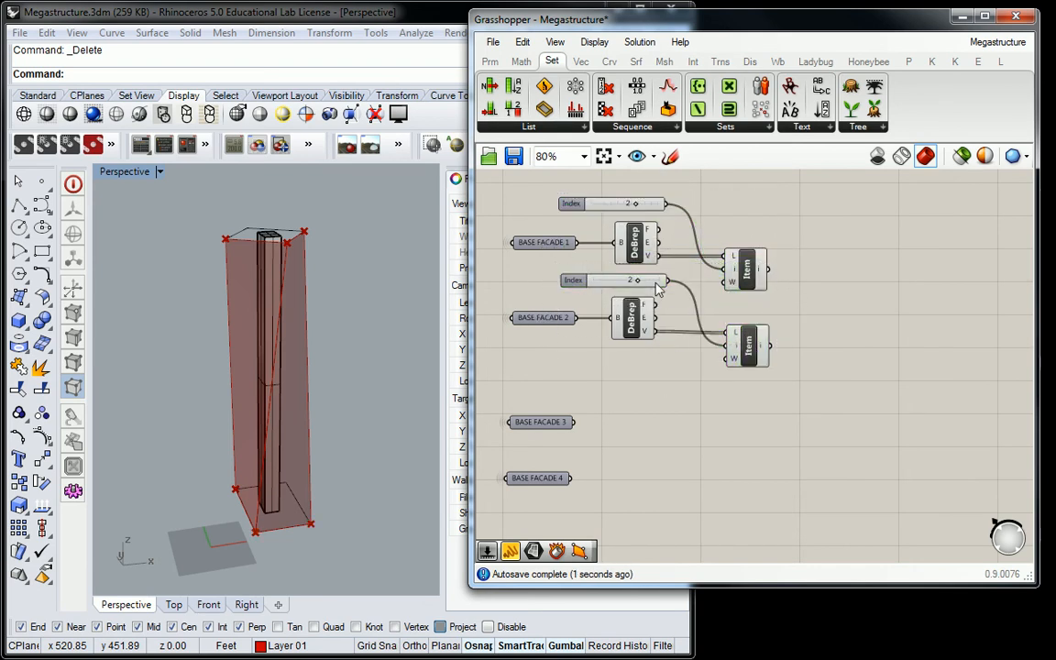
mouse_move(747, 347)
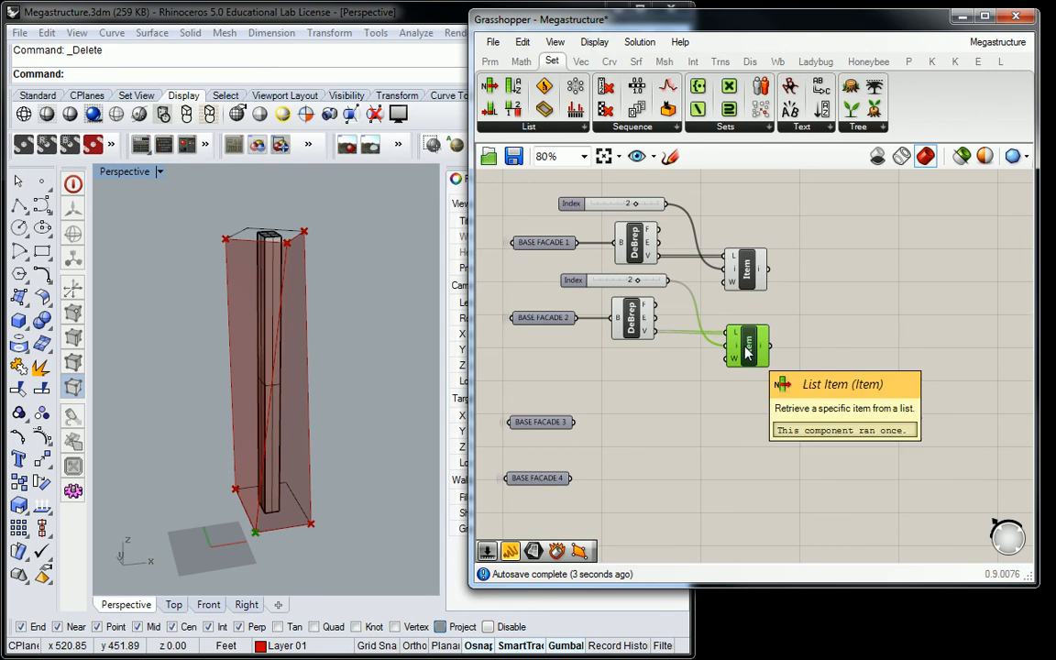
mouse_move(641, 281)
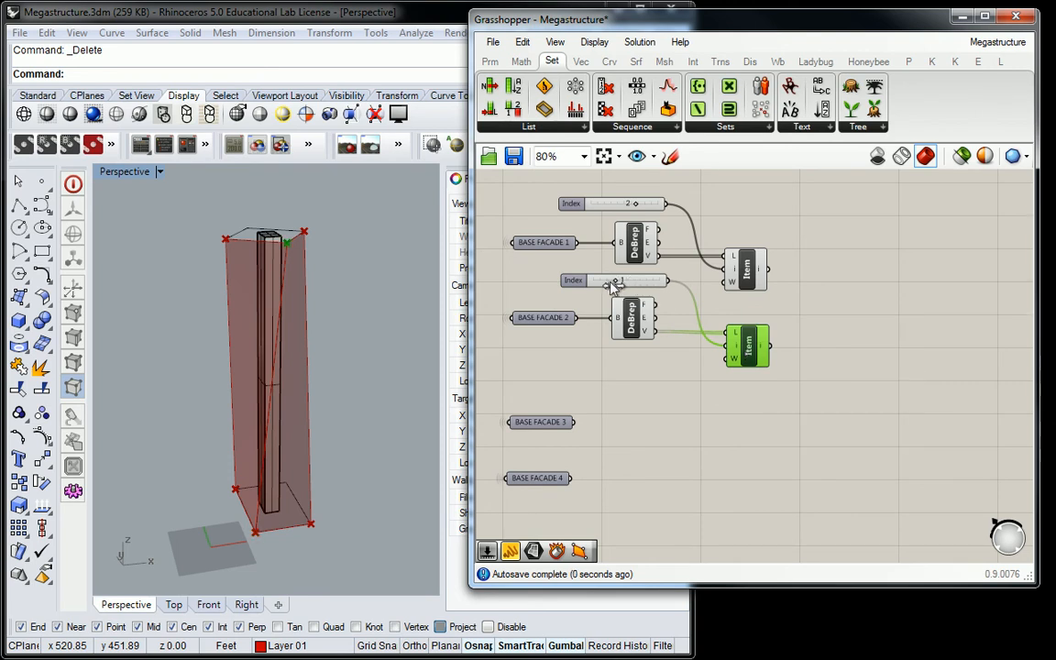
mouse_move(609, 284)
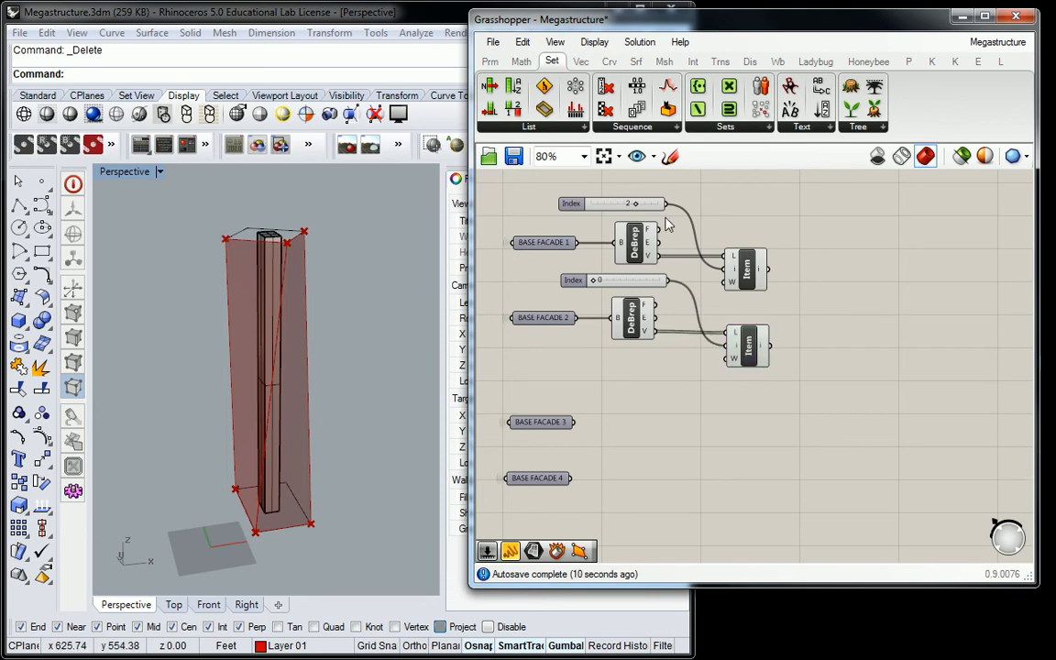
Add a Line component joining the corner points from BASE FACADE 1 and 2
click(609, 61)
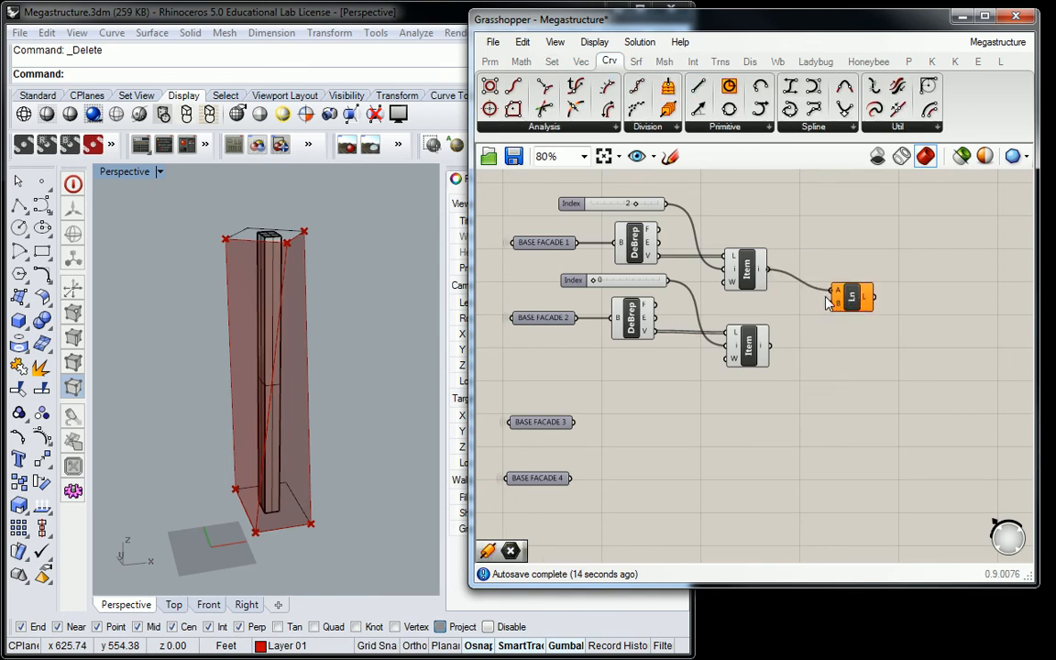
click(852, 296)
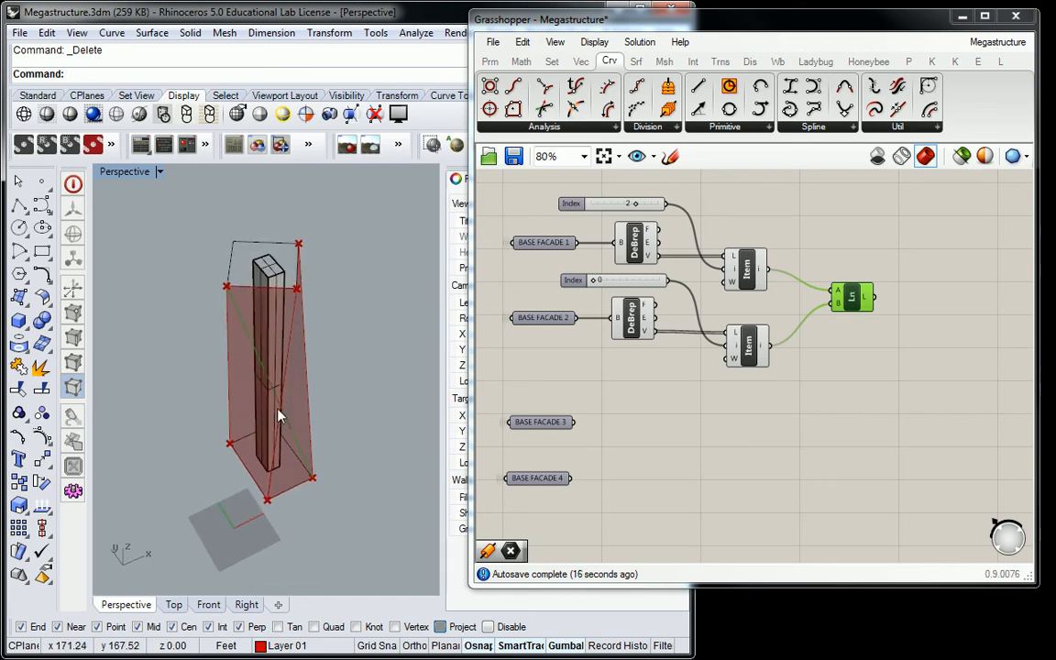
mouse_move(284, 402)
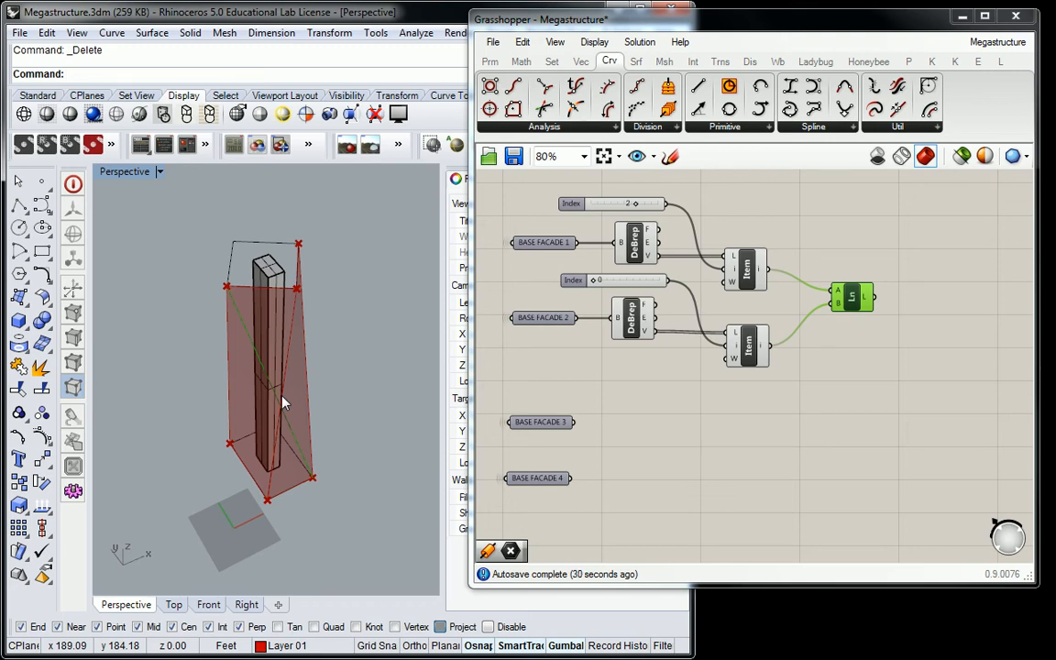
mouse_move(779, 278)
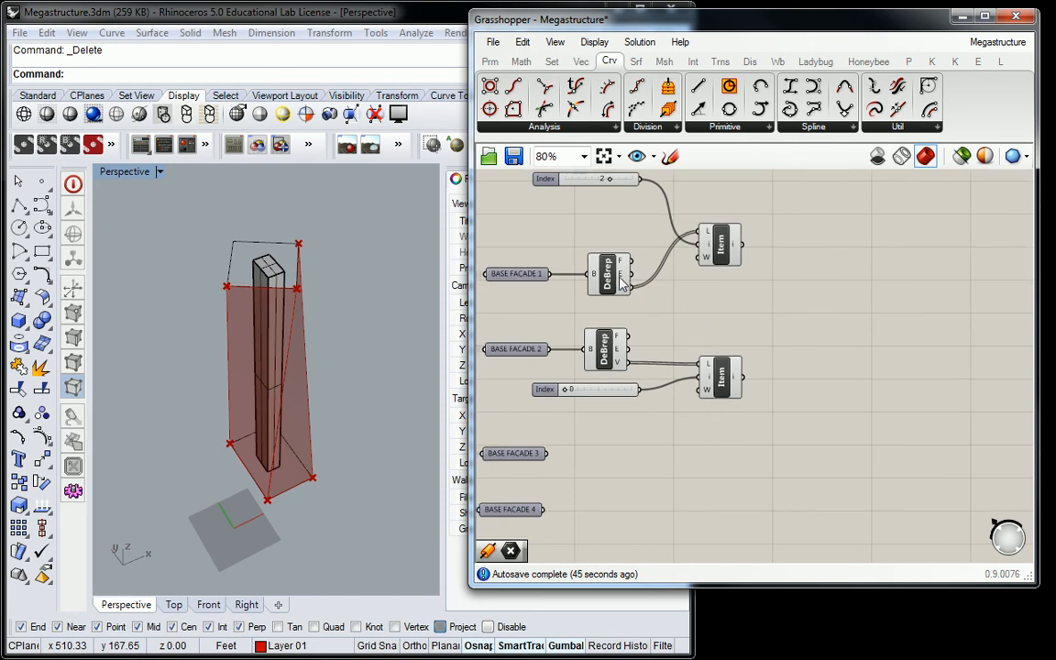
Duplicate the first facade's Index and List Item pair and set the copy to corner 3
click(607, 273)
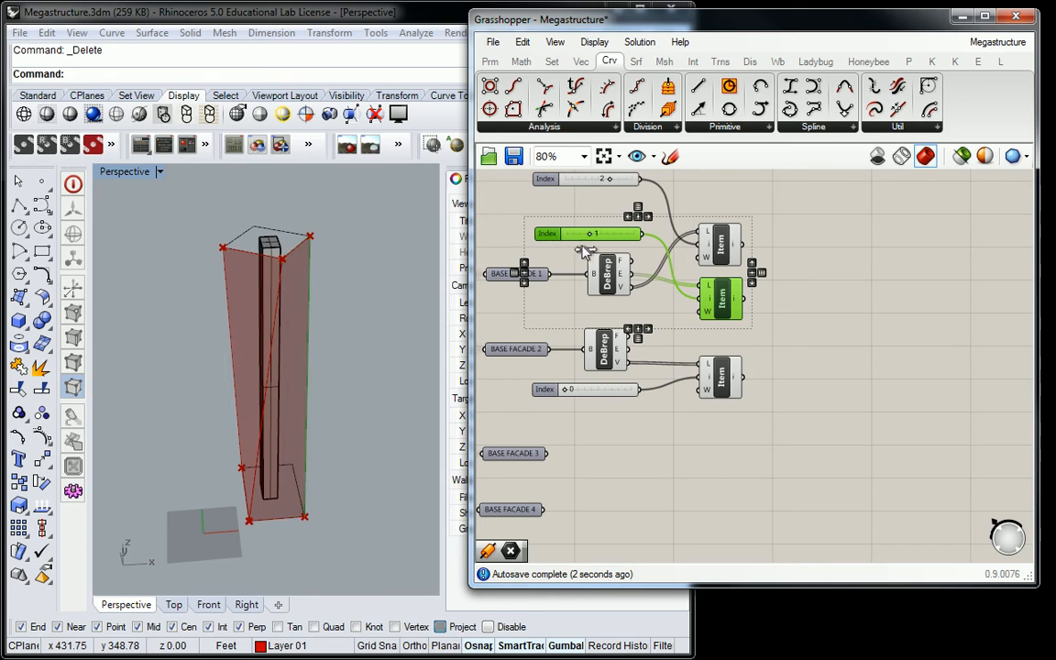
drag(591, 233, 632, 233)
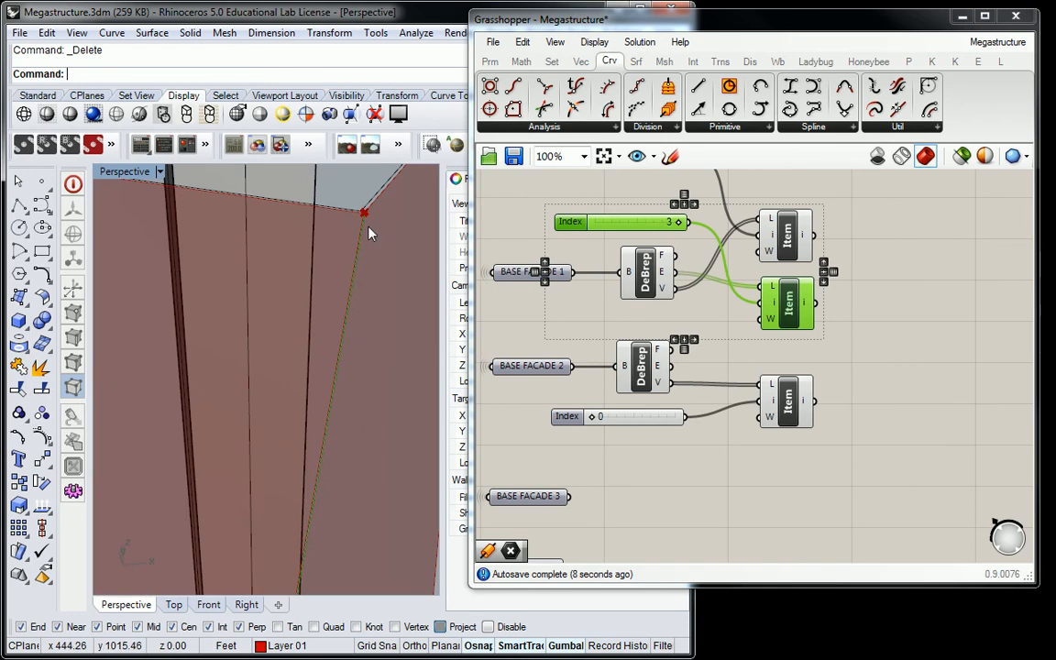
mouse_move(349, 314)
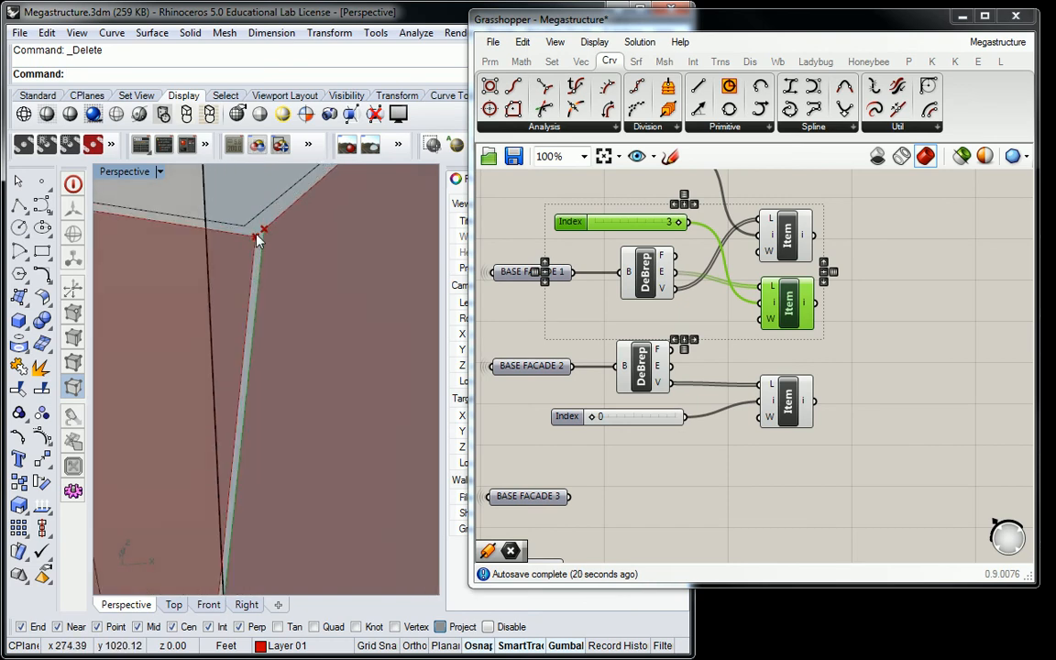
mouse_move(302, 256)
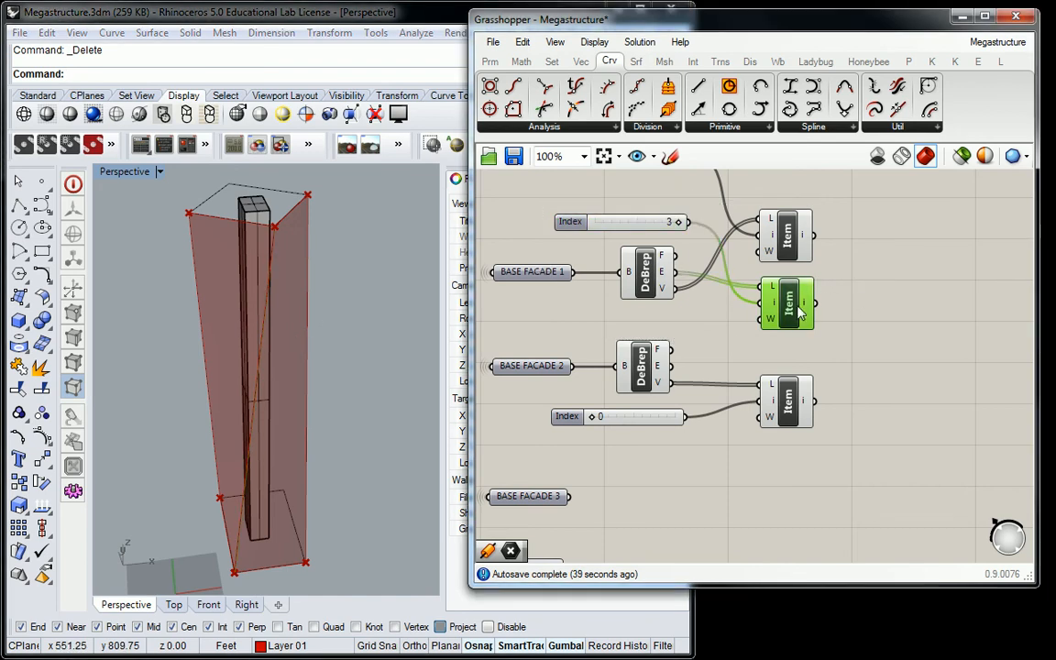
mouse_move(787, 303)
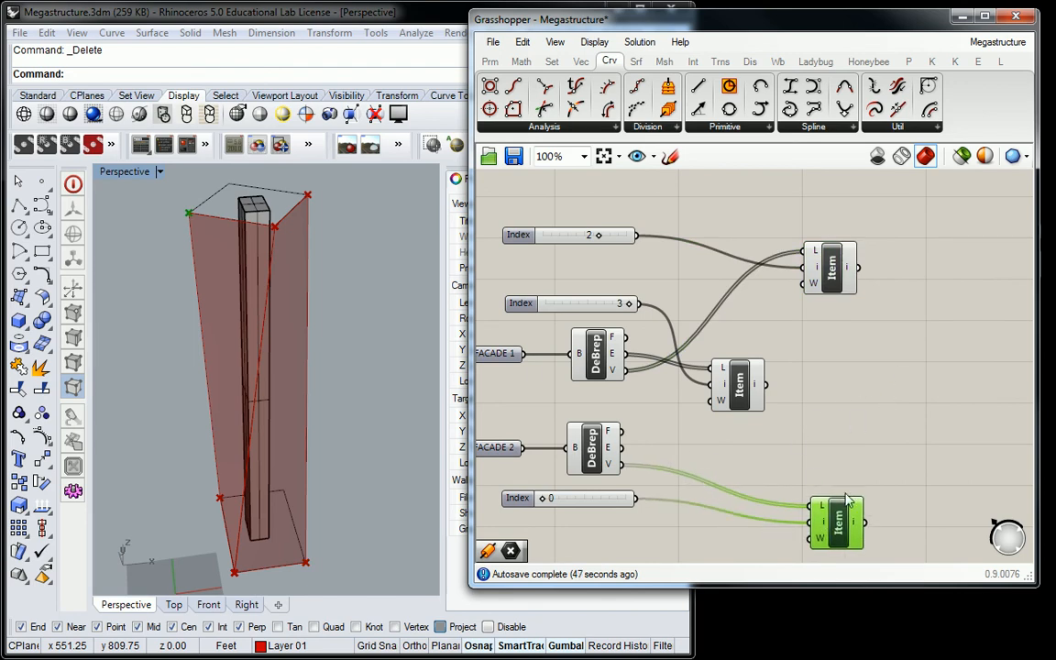
mouse_move(822, 522)
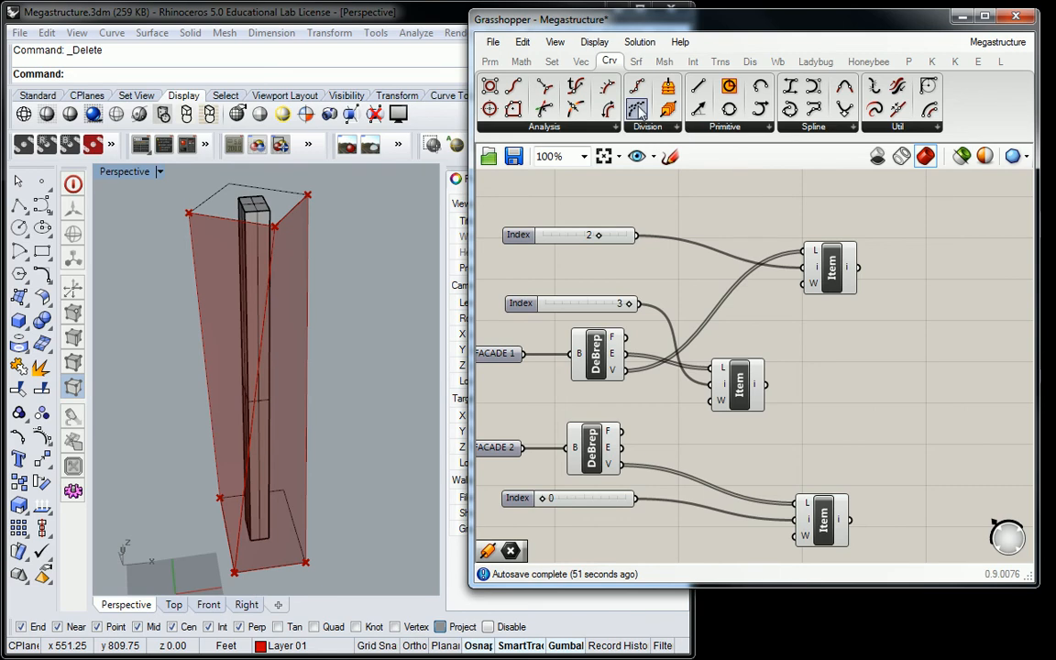
mouse_move(812, 383)
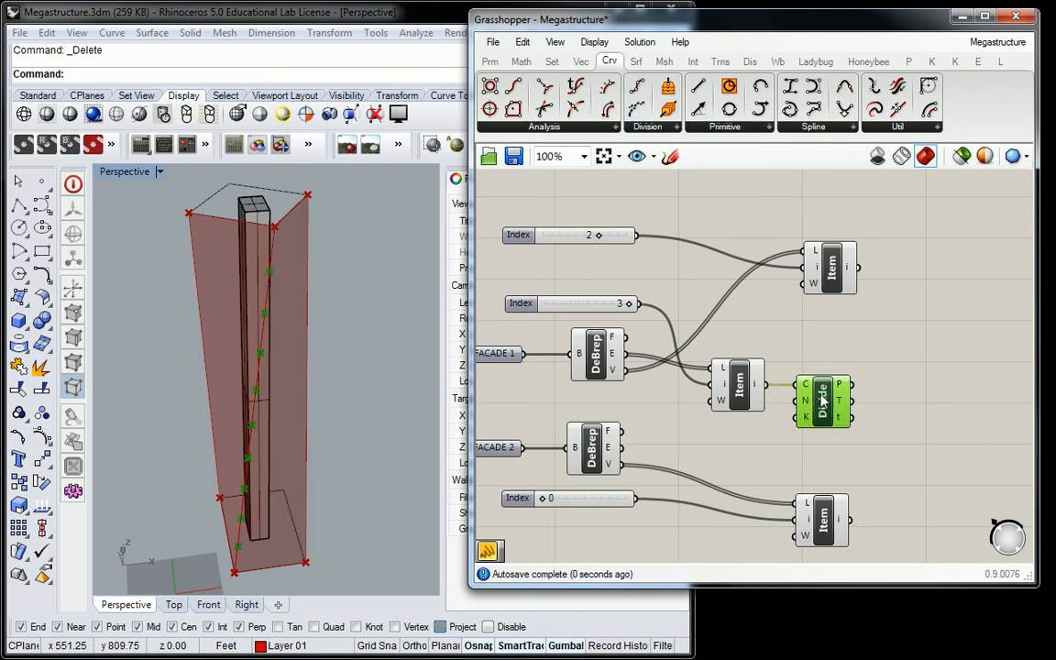
Add a panel holding 2 as the Divide Curve division count
click(490, 61)
text(2)
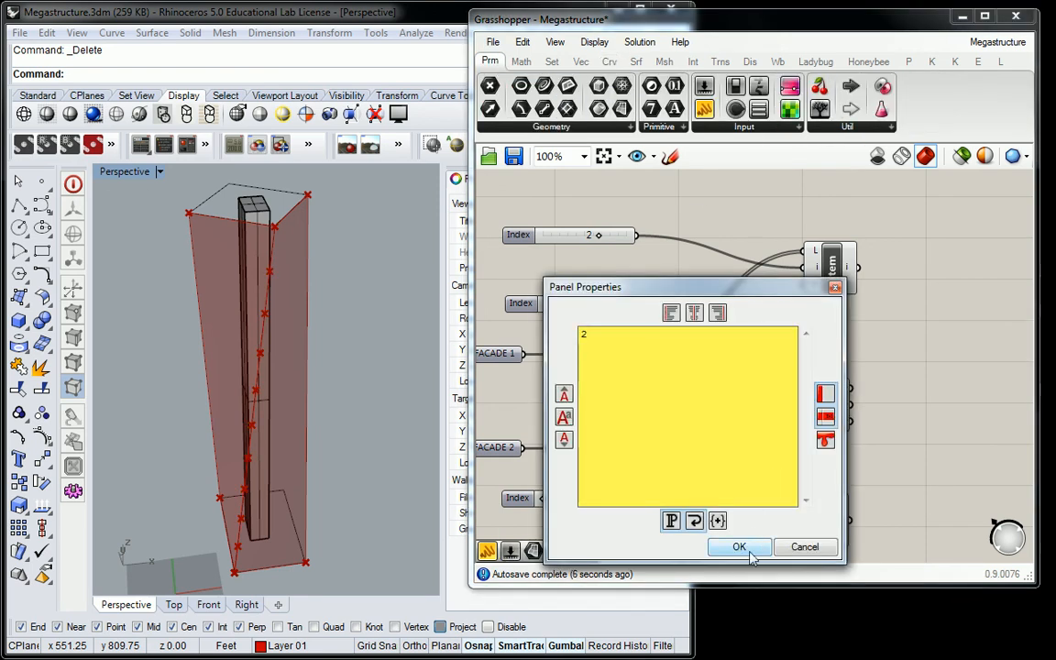
click(739, 547)
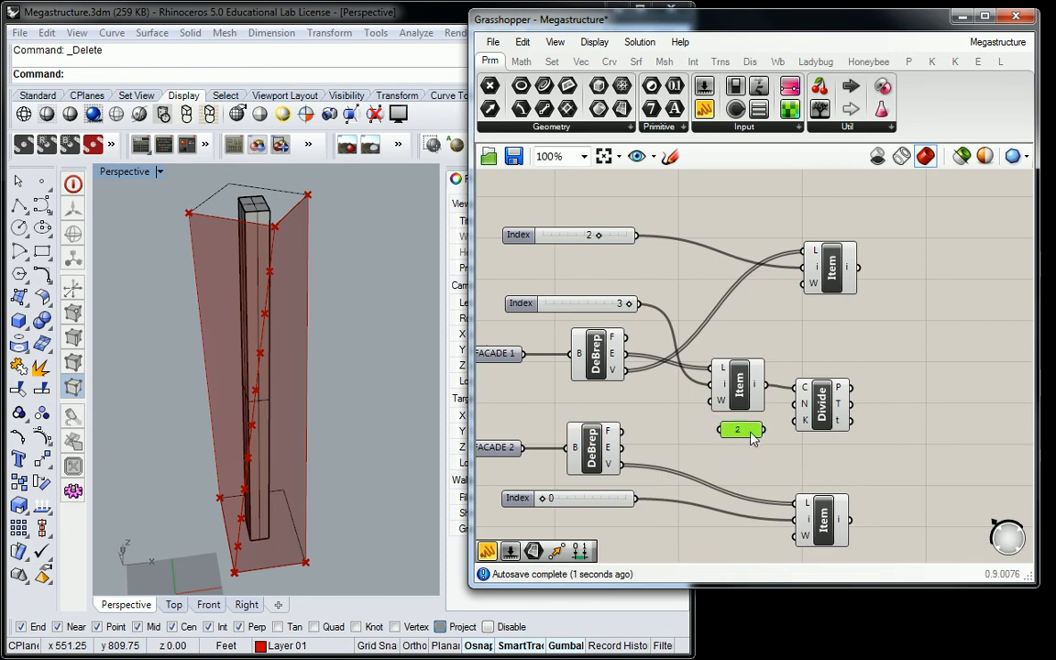
mouse_move(820, 402)
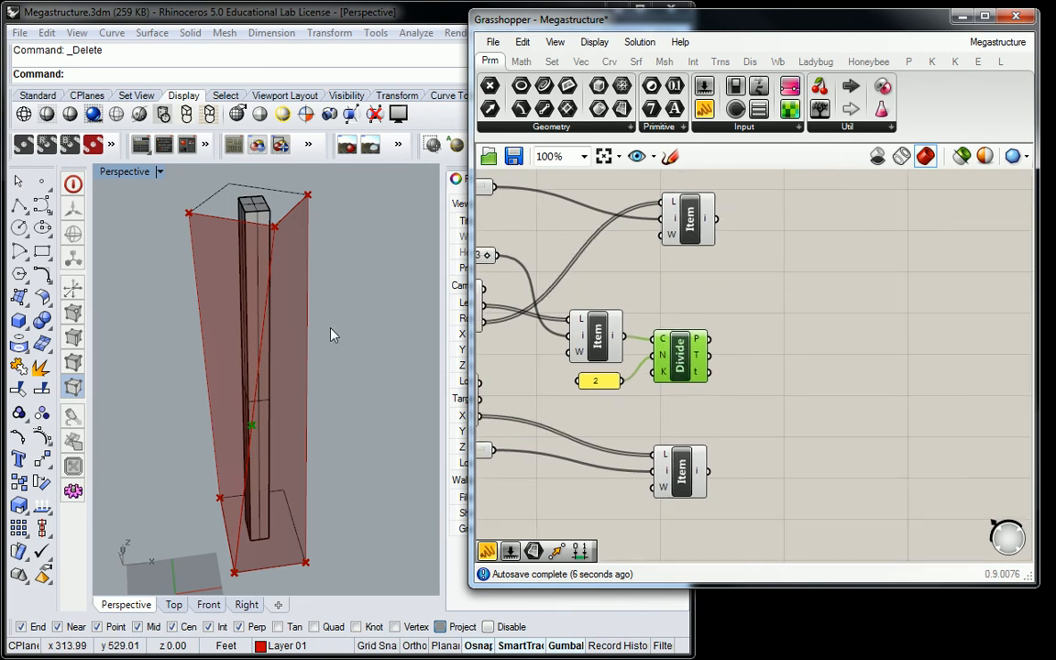
mouse_move(284, 293)
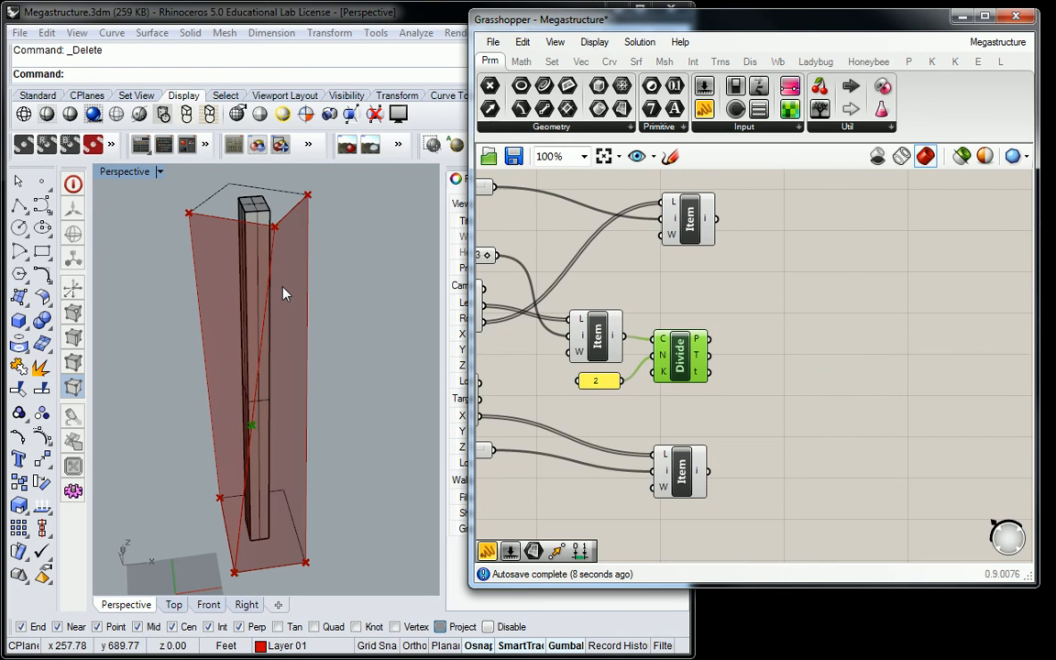
mouse_move(637, 290)
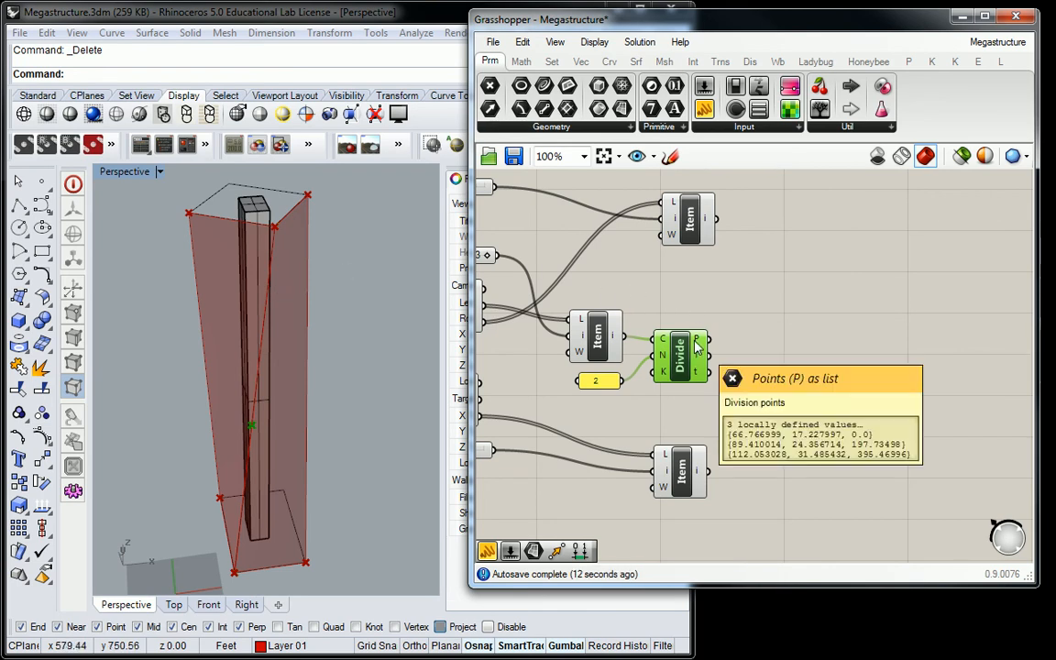
mouse_move(701, 241)
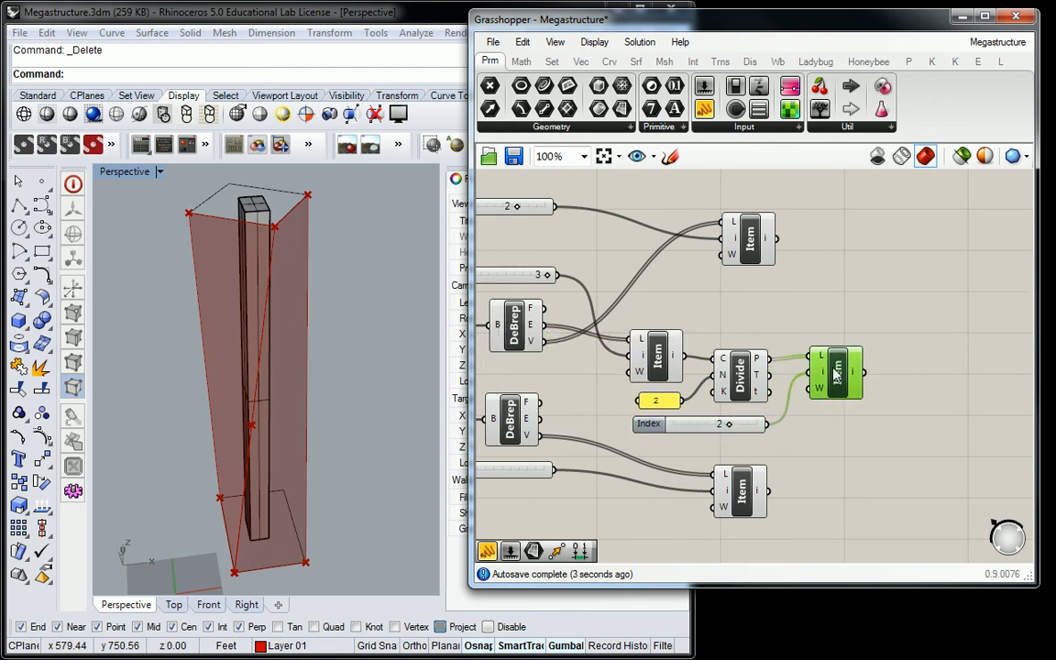
mouse_move(834, 374)
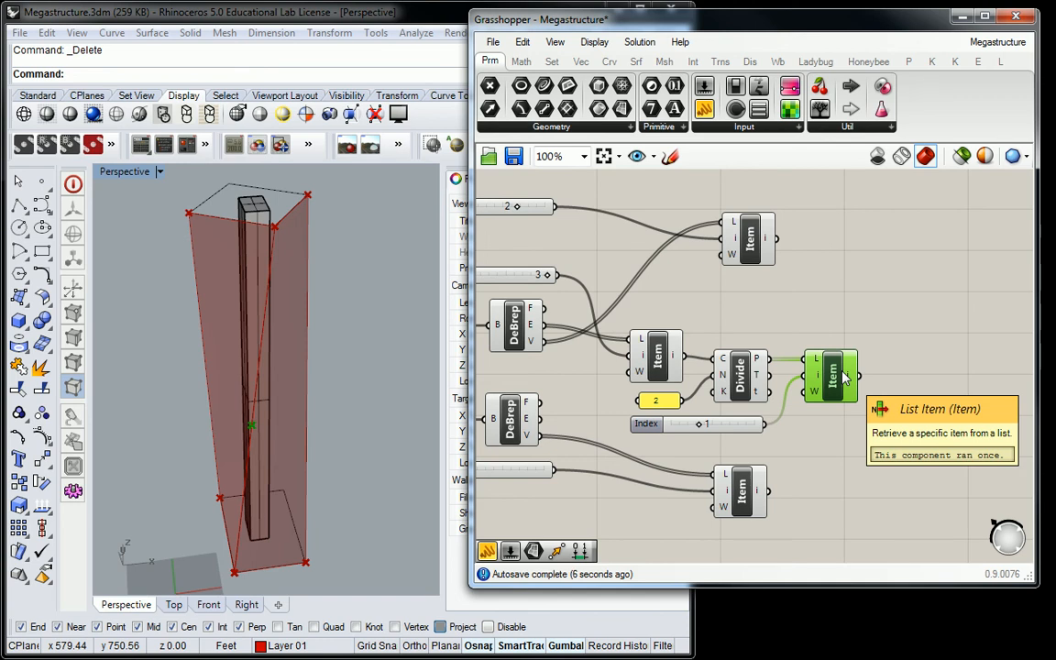
Pan the canvas for room and bring up the Curve spline components list
drag(843, 376, 801, 287)
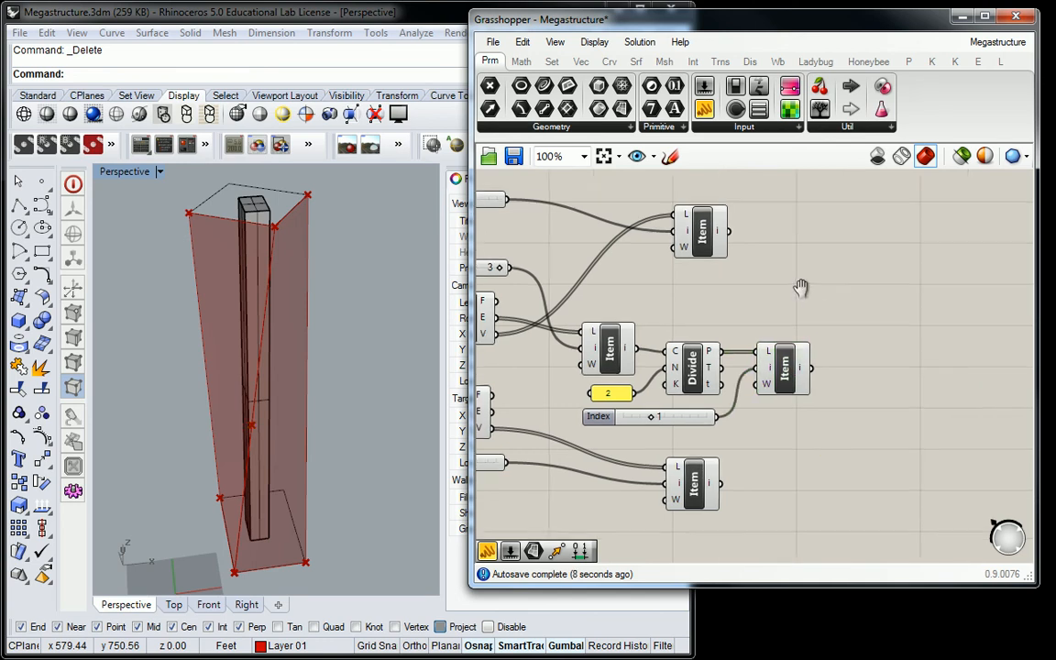
click(635, 62)
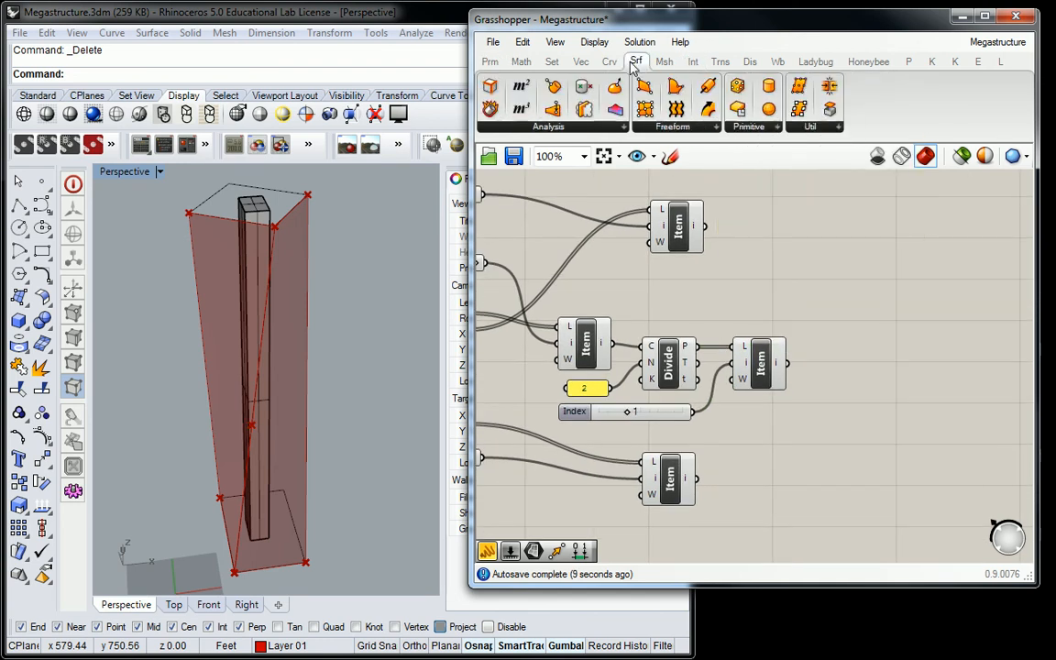
click(608, 61)
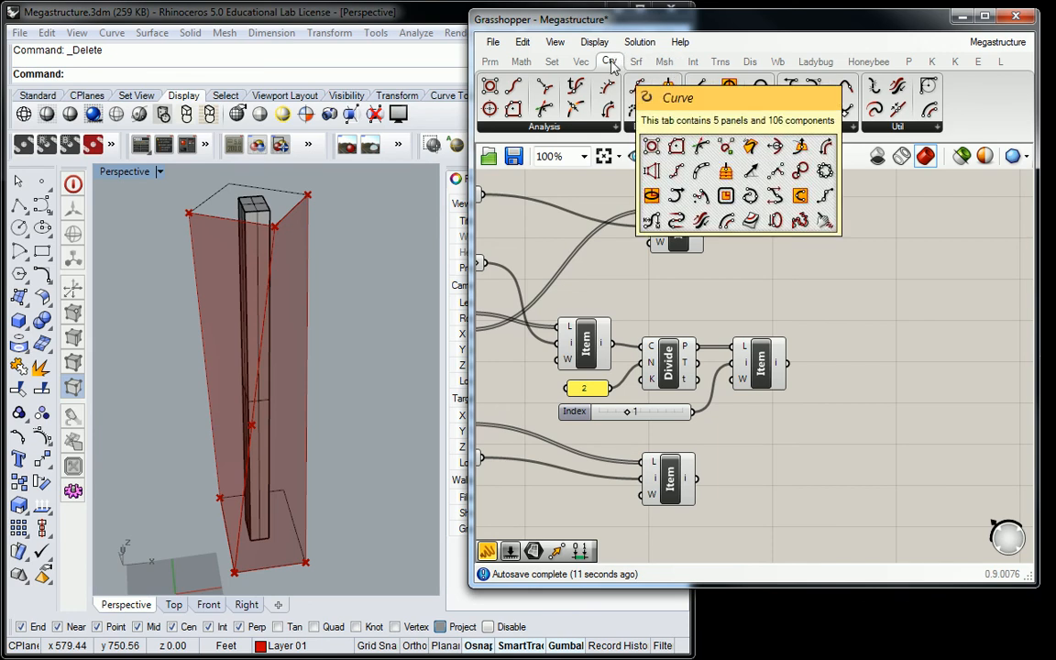
click(813, 127)
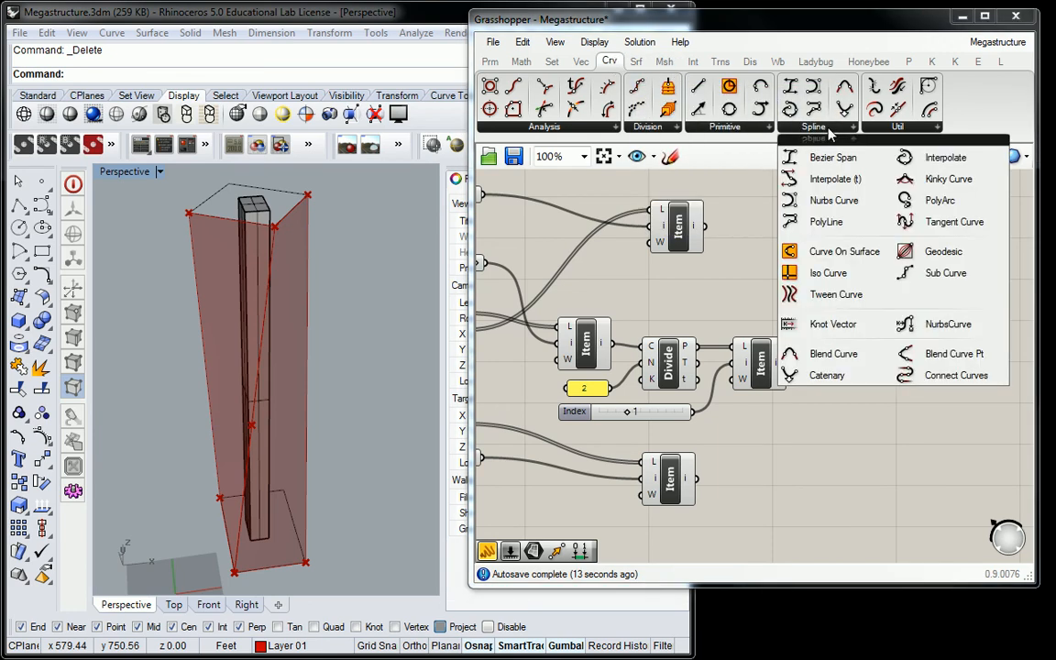
mouse_move(945, 156)
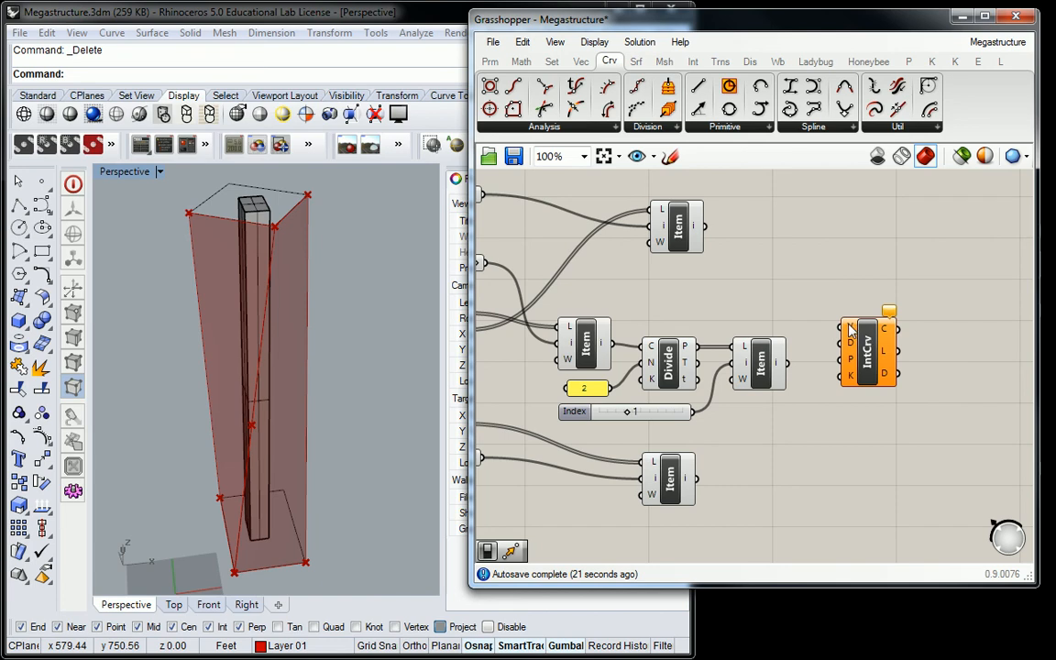
mouse_move(596, 344)
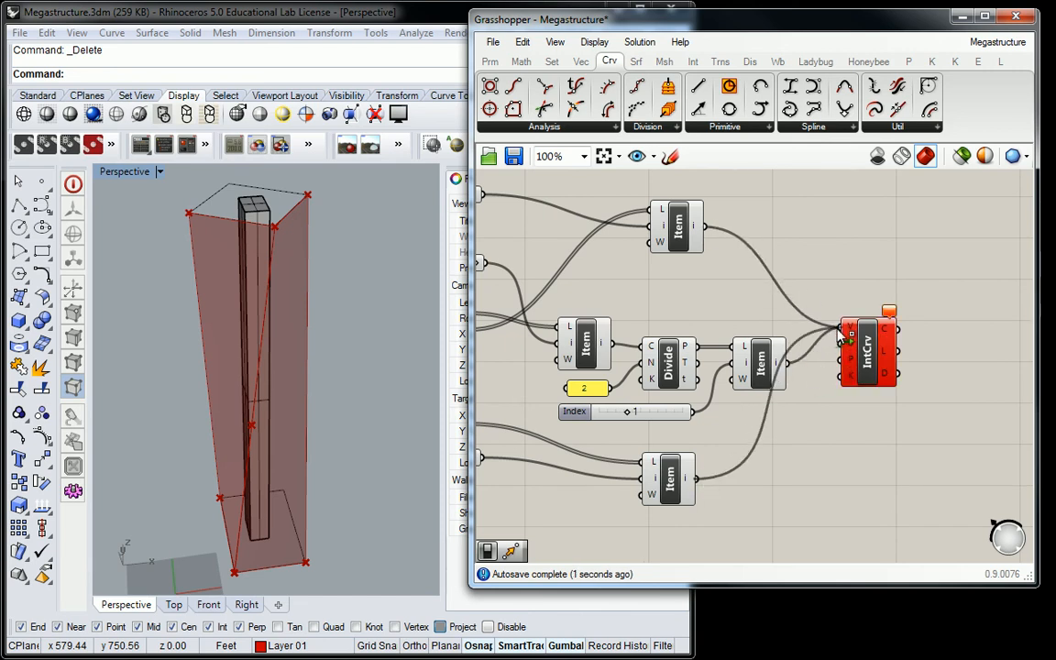
mouse_move(852, 328)
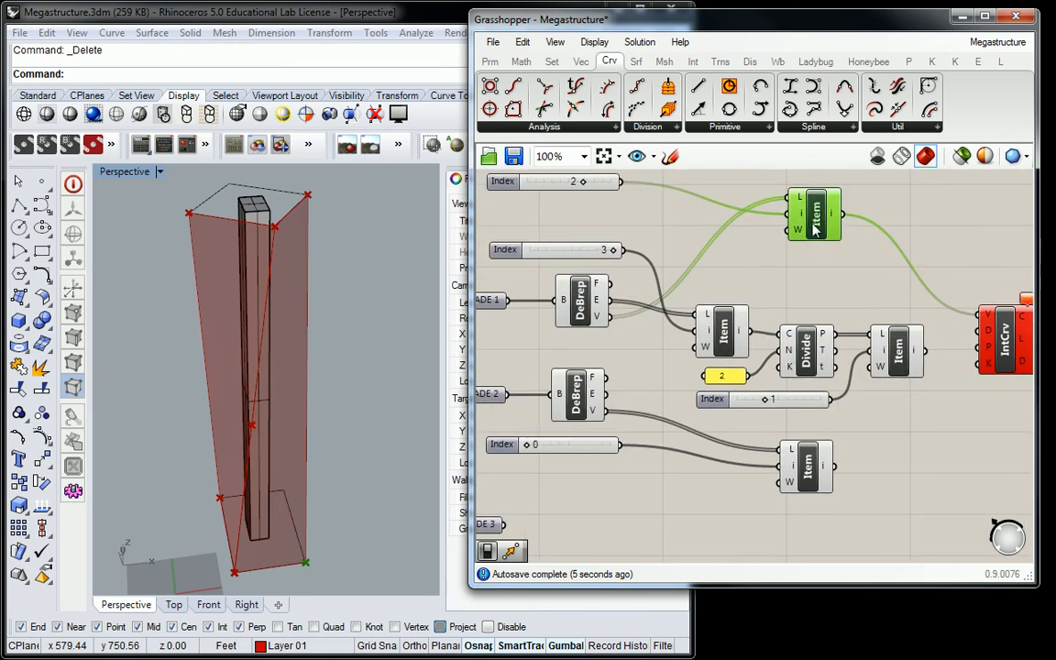
mouse_move(839, 220)
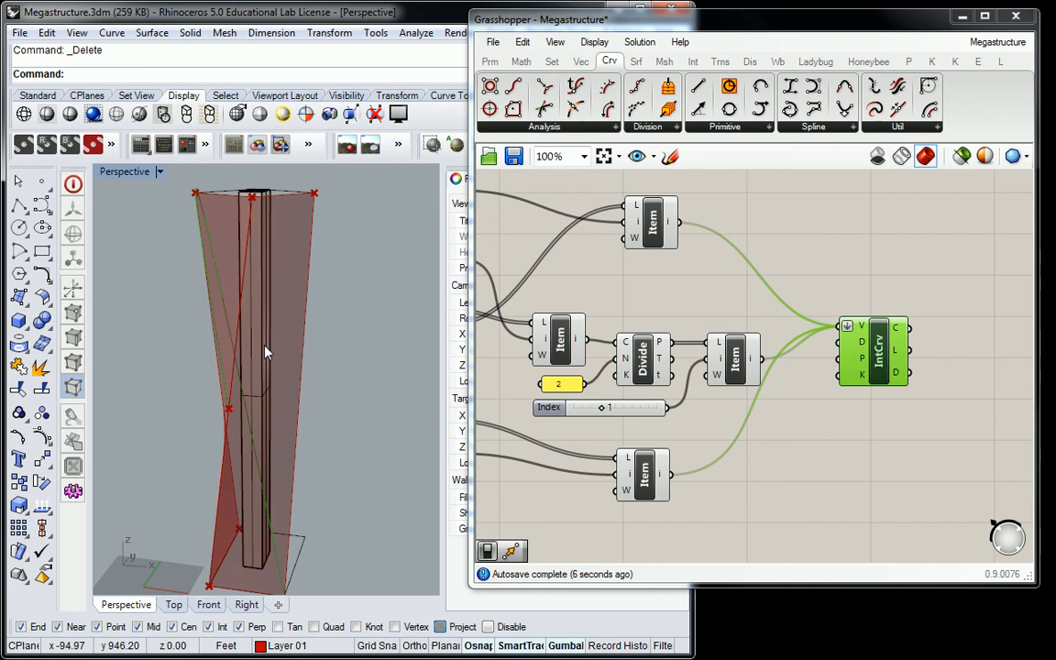
mouse_move(144, 206)
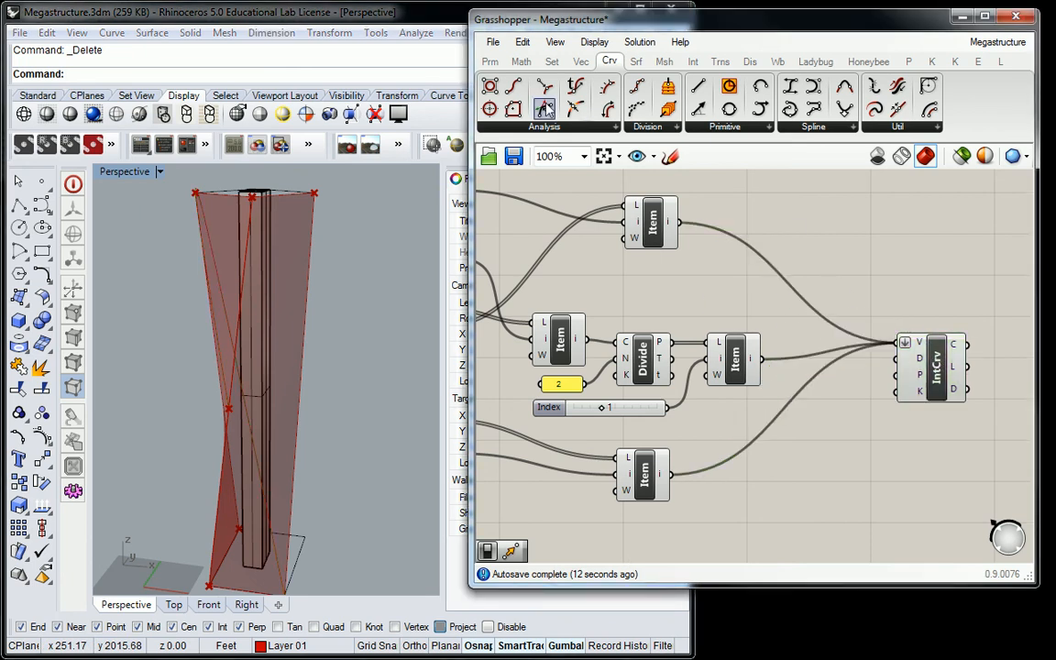
Flatten the corner point and midpoint Item outputs feeding Interpolate Curve
click(551, 62)
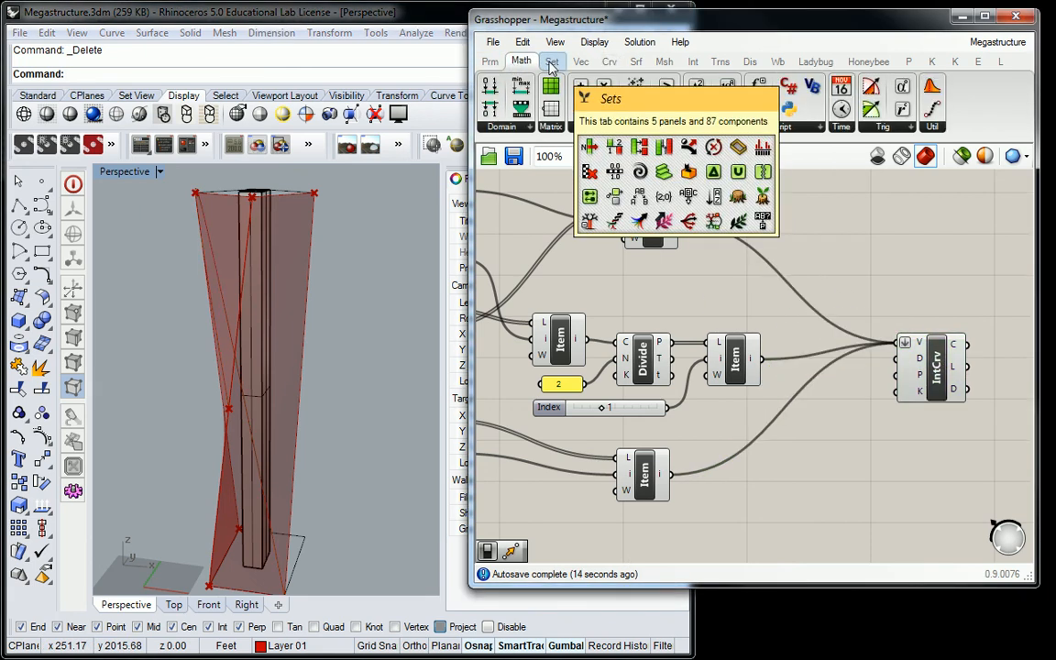
click(552, 61)
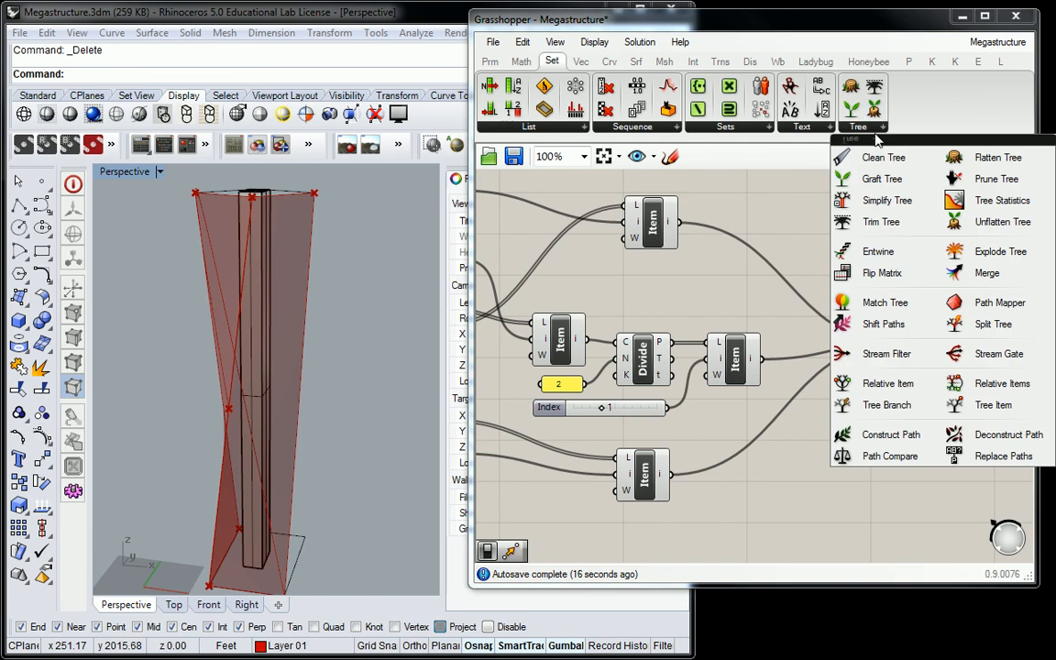
mouse_move(987, 272)
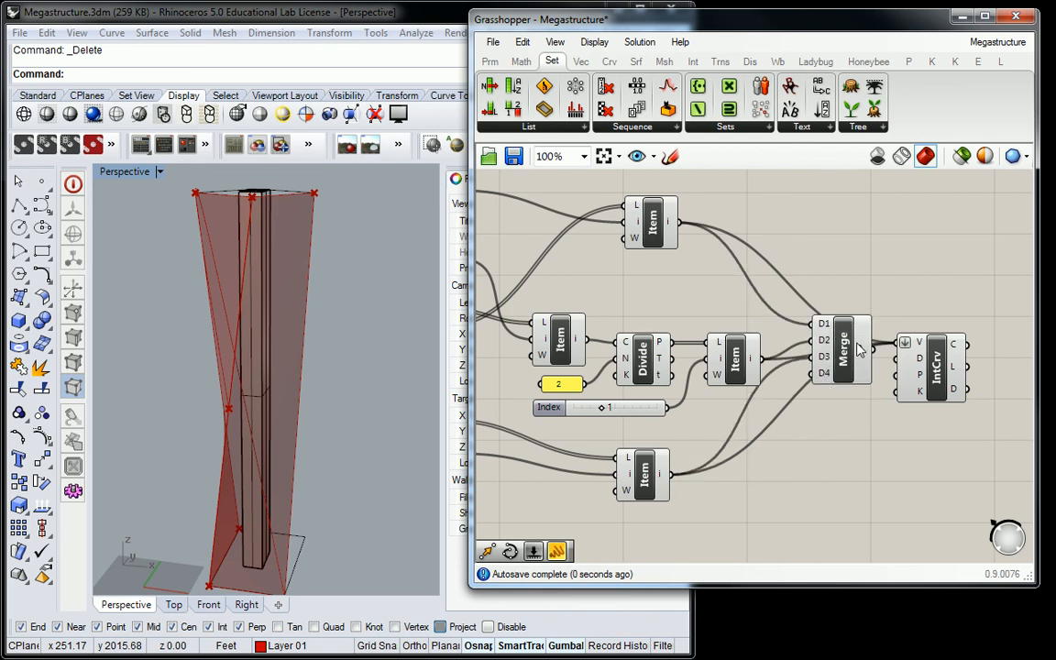
mouse_move(866, 351)
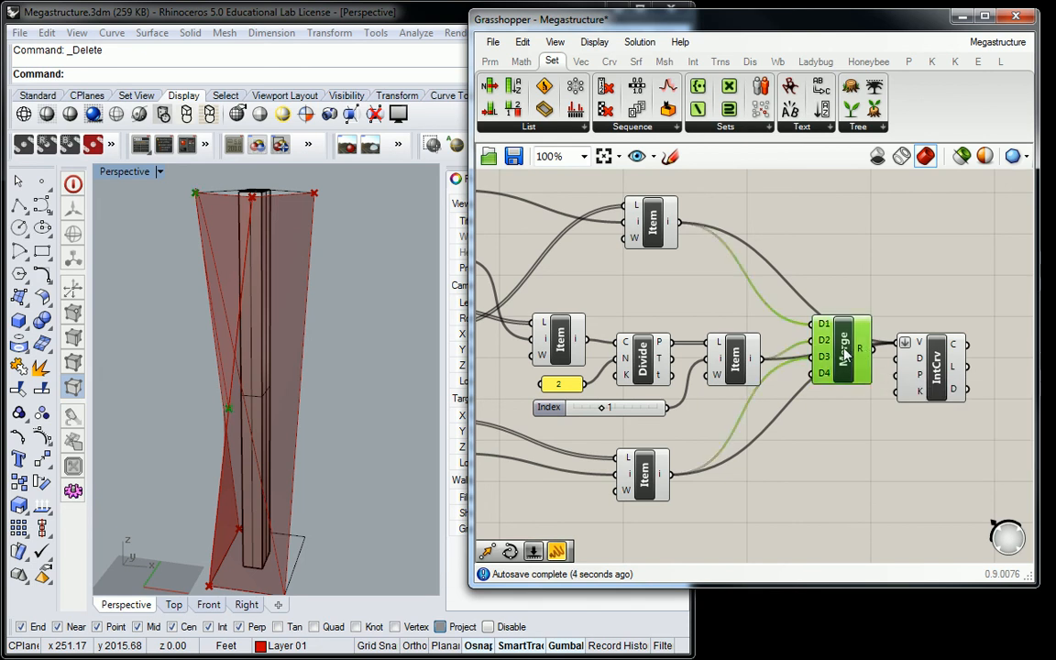
click(857, 126)
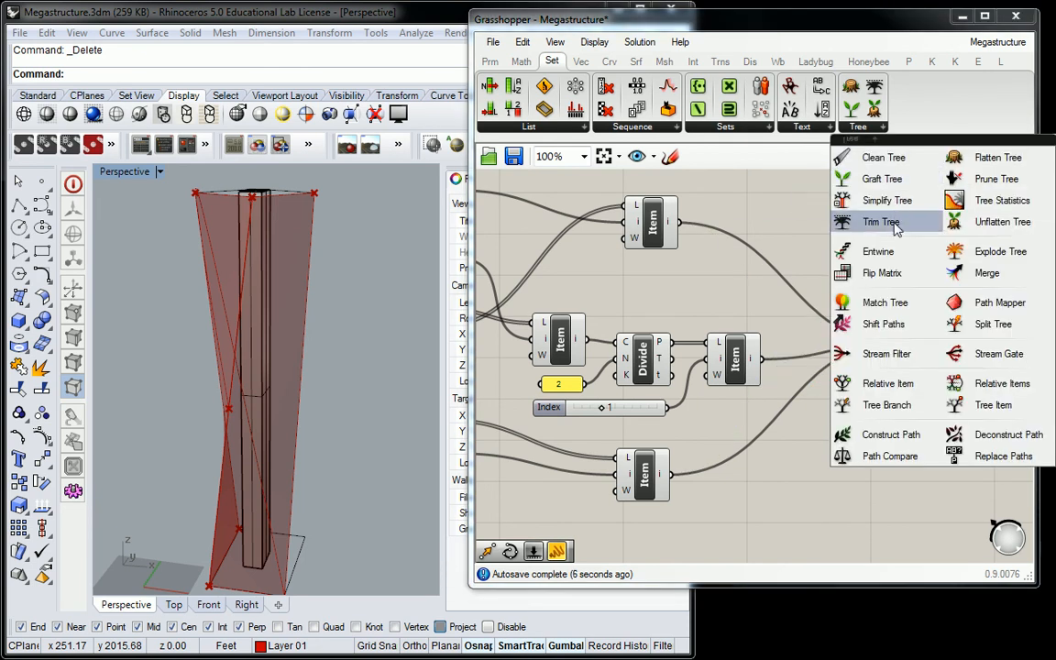
mouse_move(884, 302)
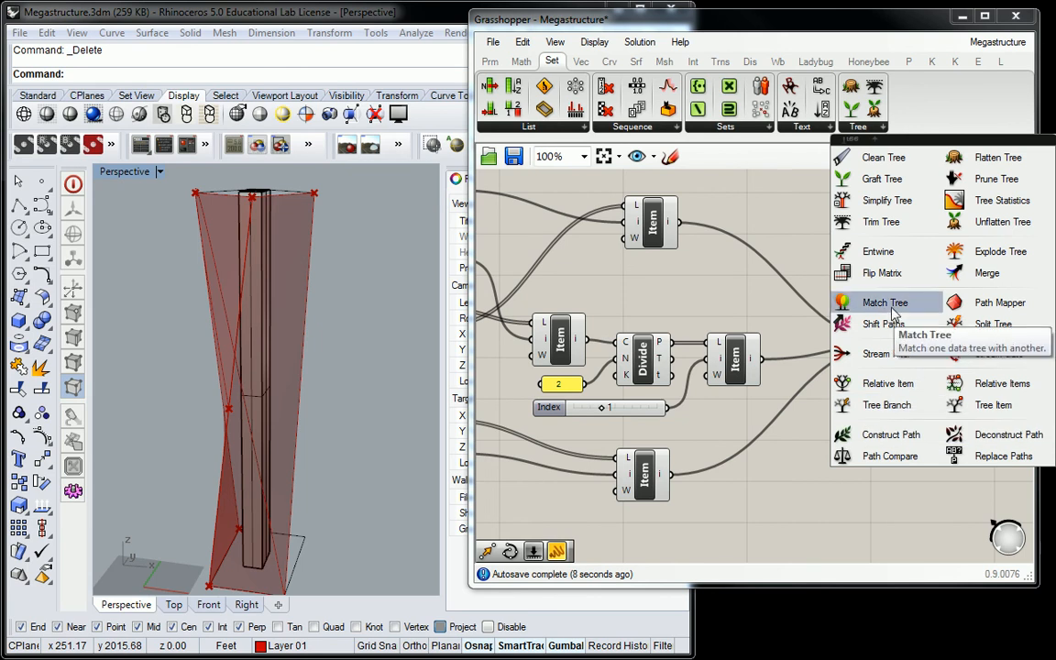
mouse_move(901, 284)
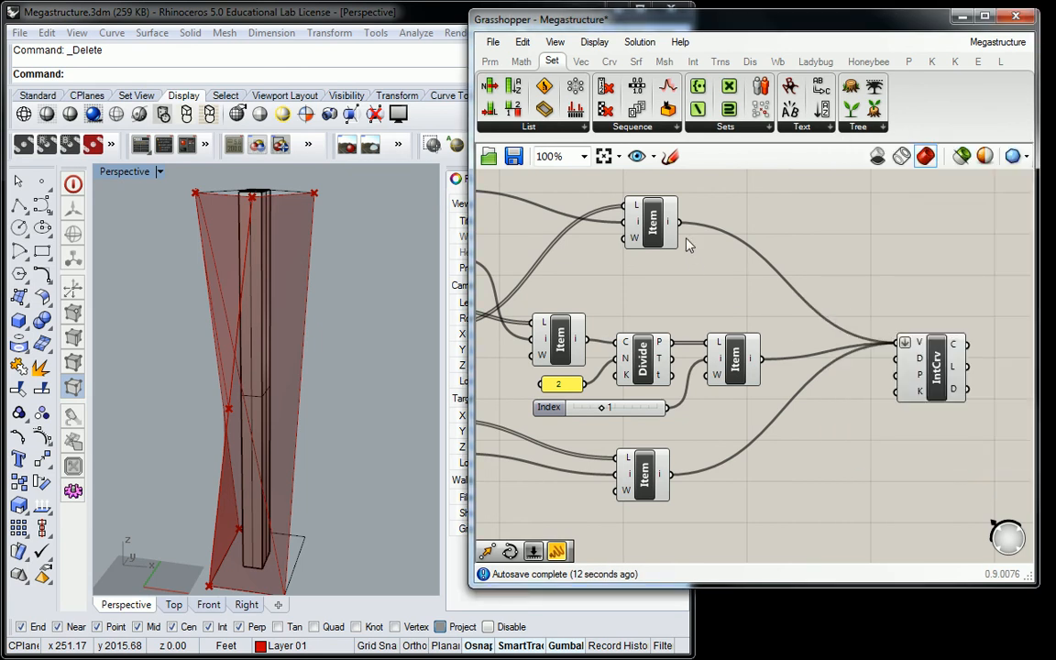
right_click(667, 222)
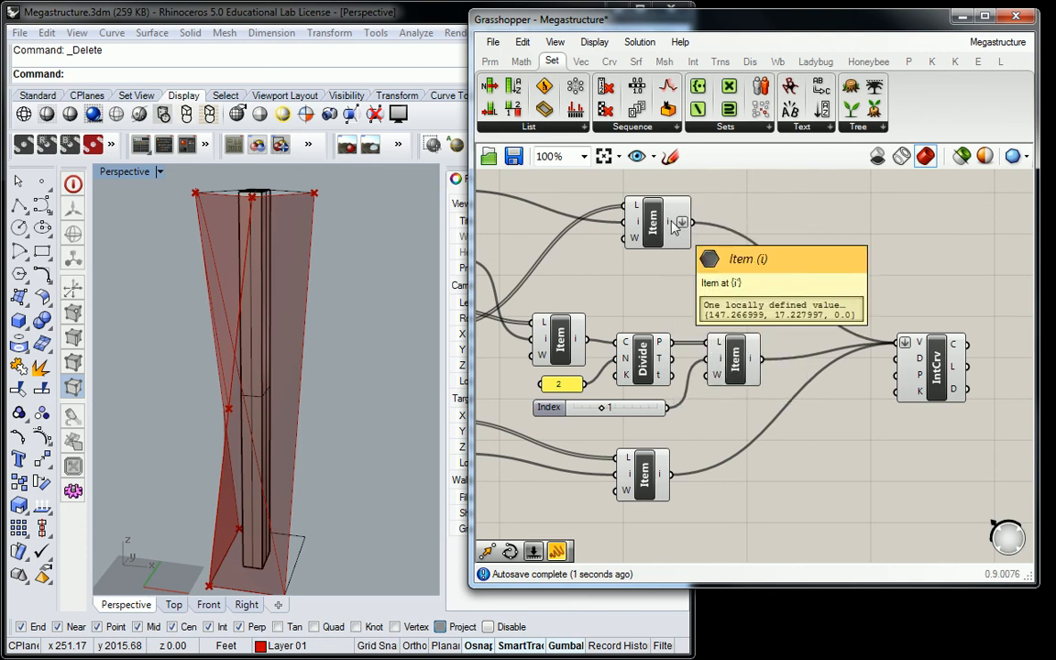
mouse_move(751, 362)
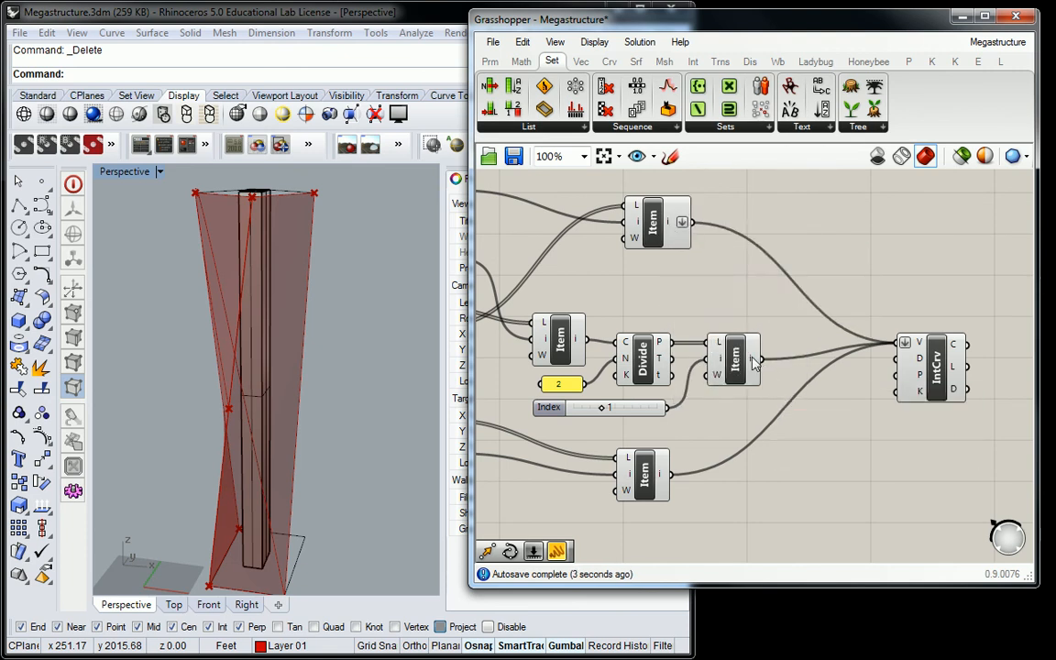
right_click(658, 474)
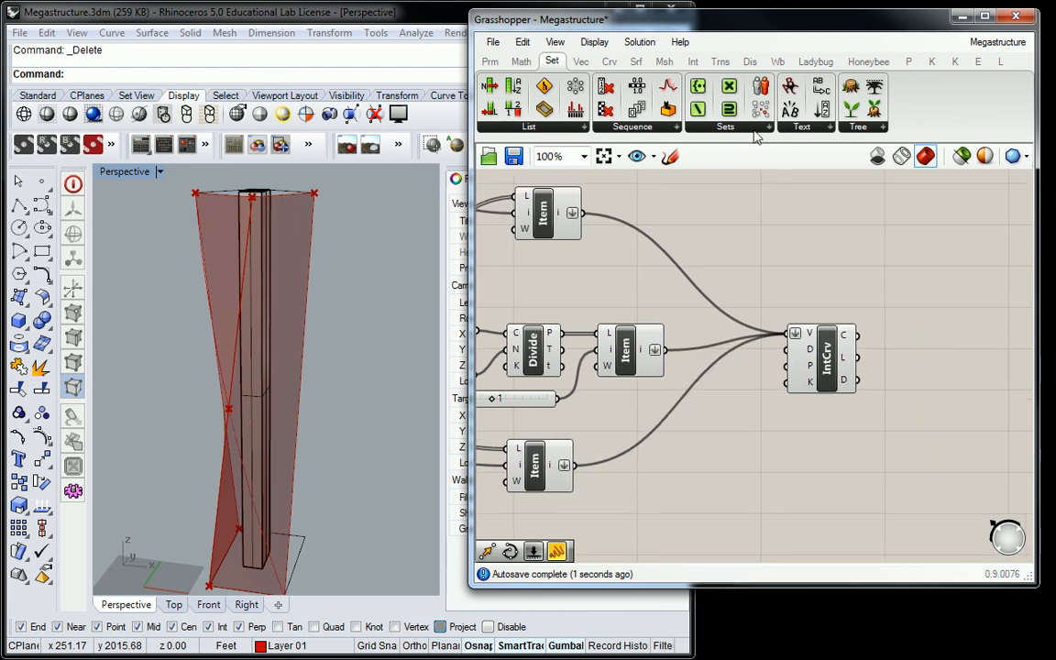
Place a Merge component, wire the point lists into it, and flatten the corner output
click(858, 126)
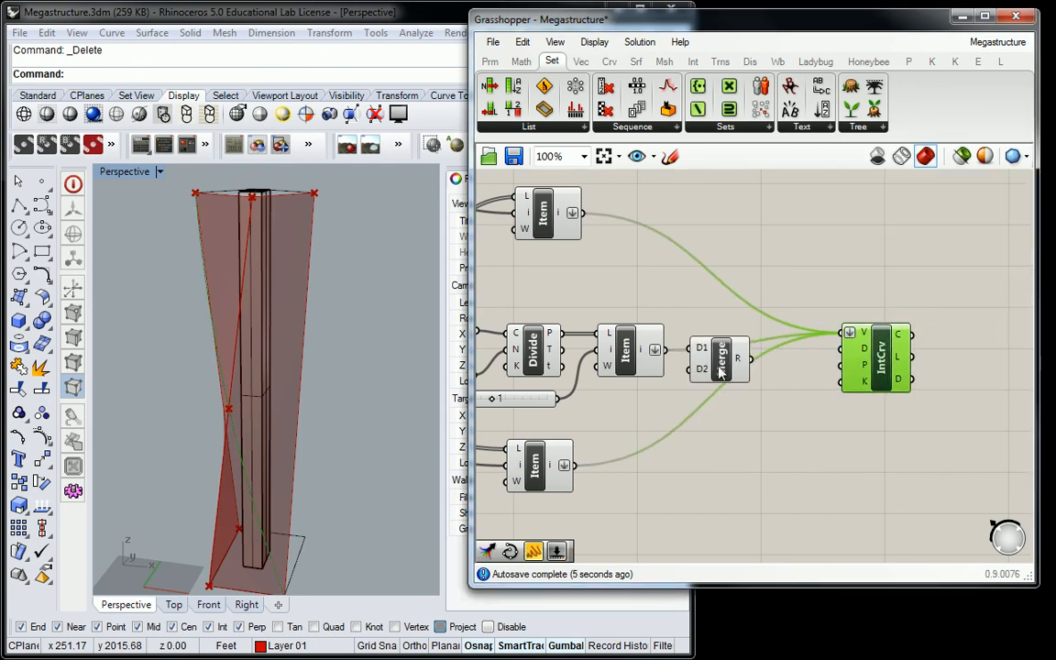
drag(719, 357, 752, 351)
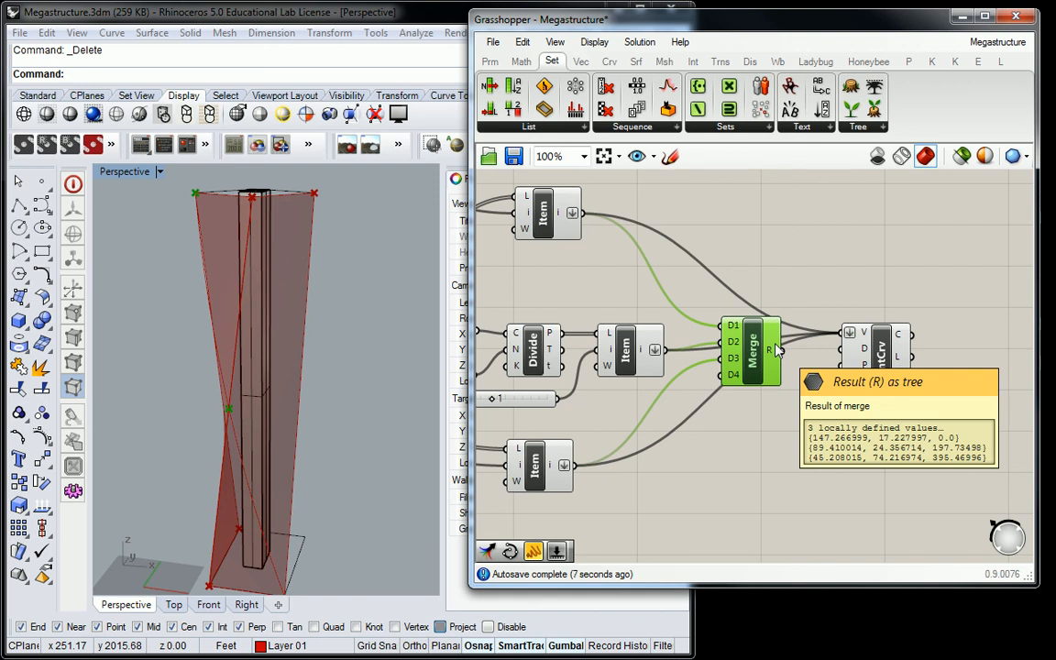
right_click(573, 213)
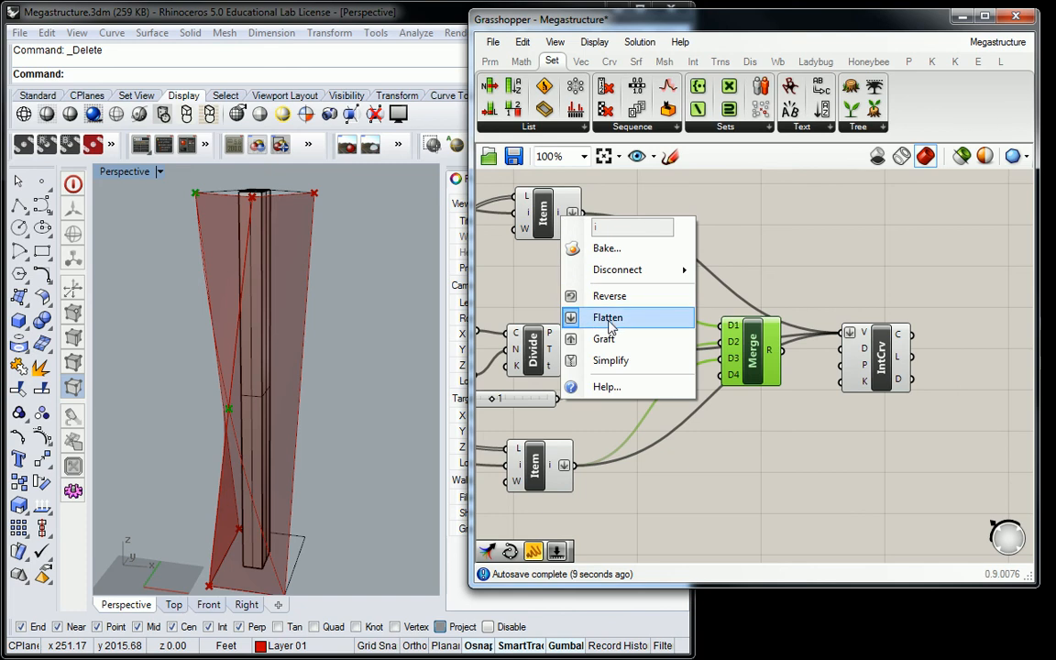
click(607, 317)
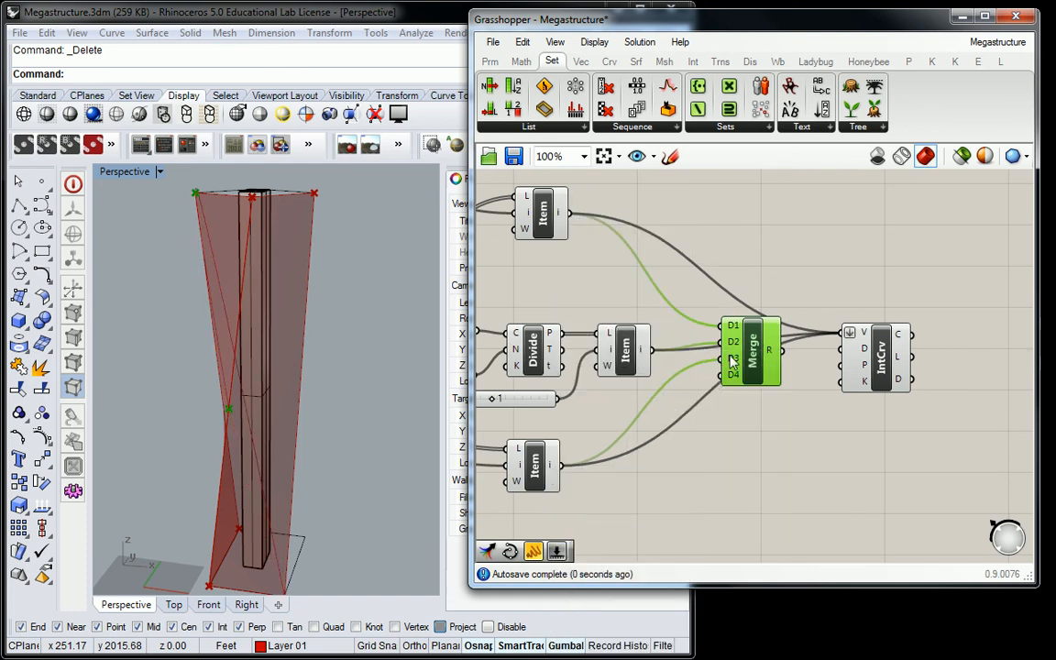
mouse_move(768, 350)
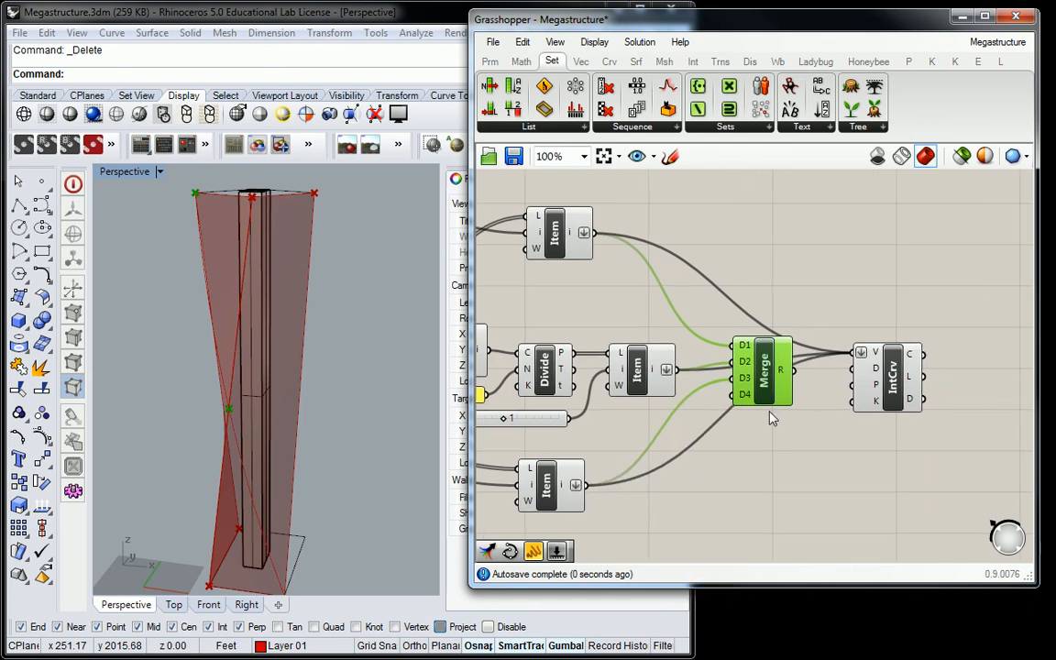
mouse_move(784, 372)
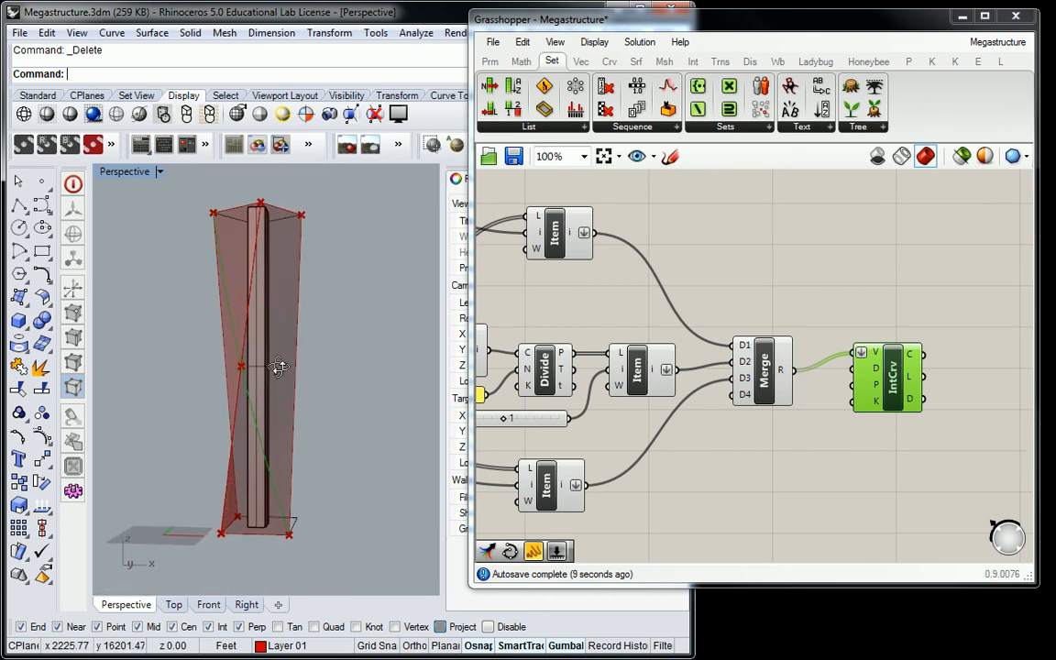
mouse_move(307, 371)
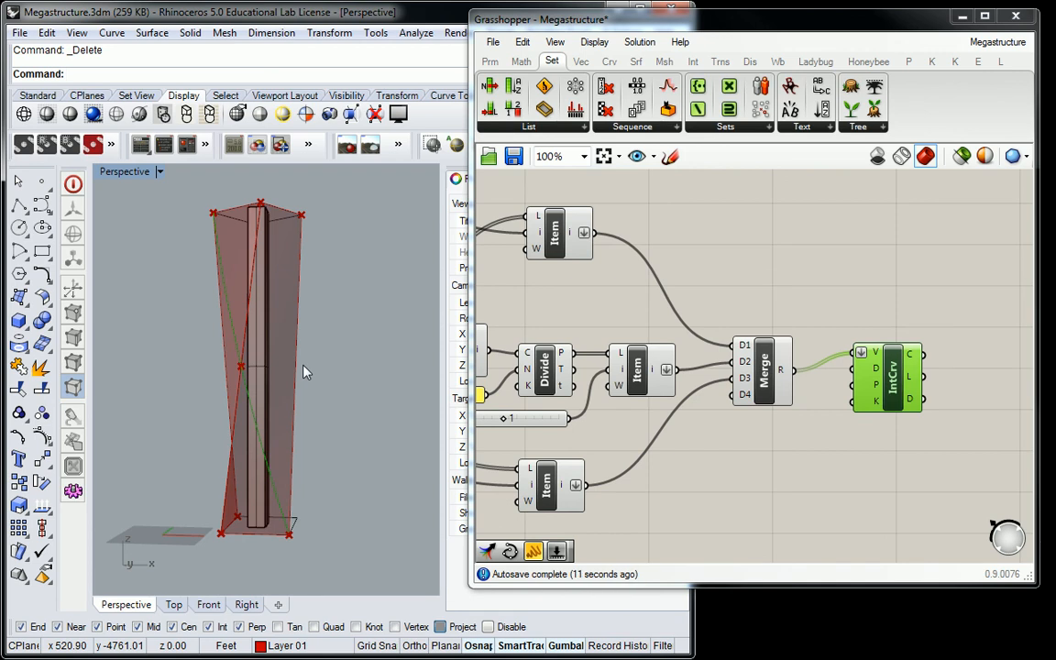
mouse_move(715, 271)
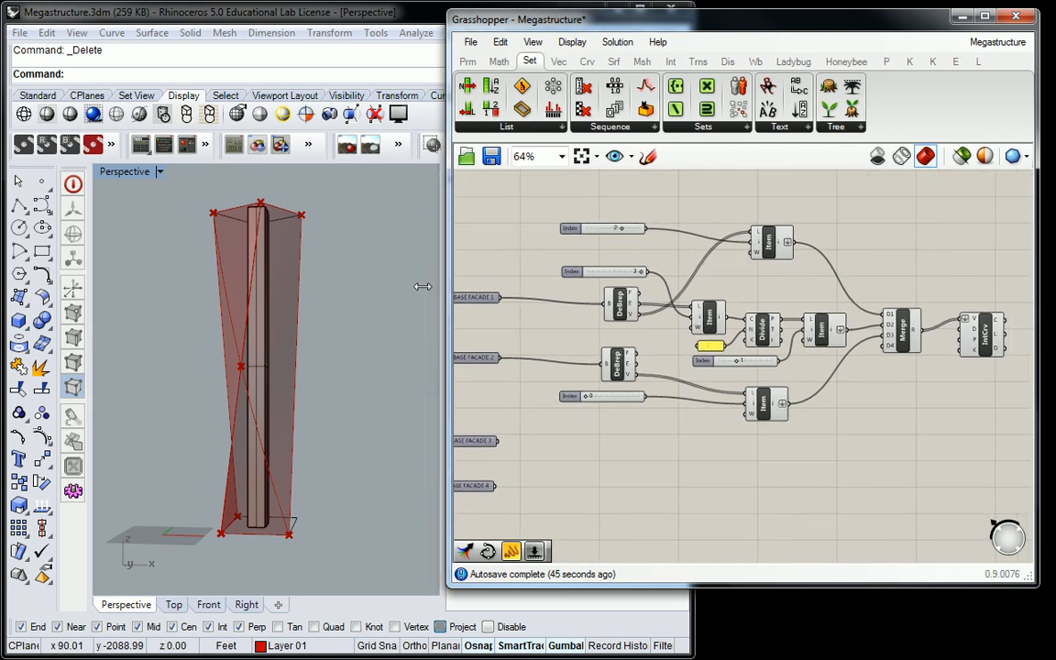
mouse_move(450, 286)
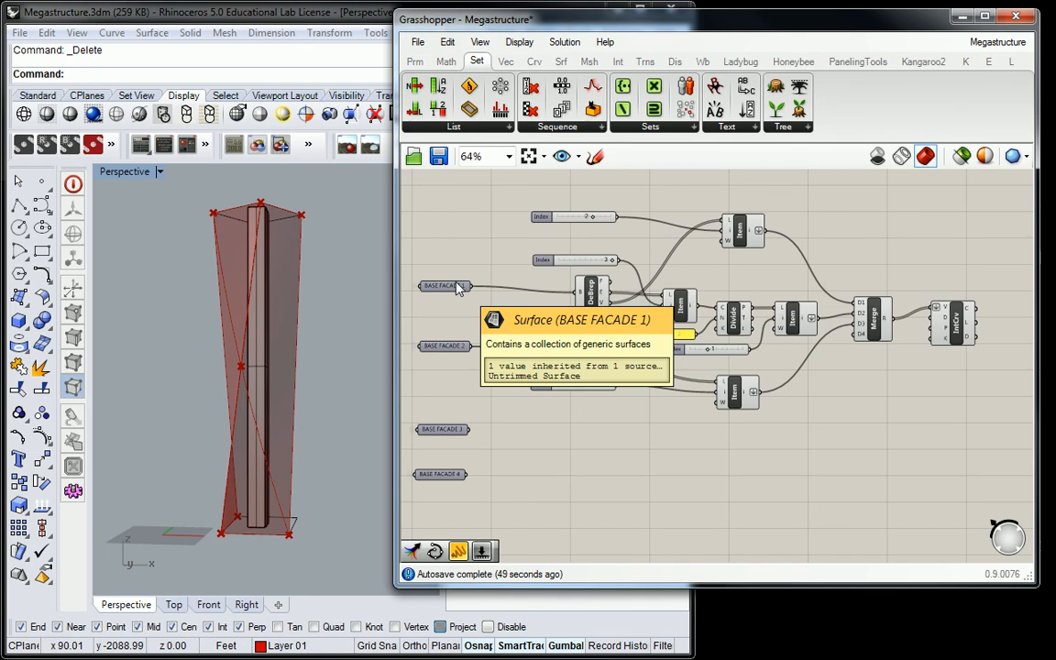
mouse_move(476, 349)
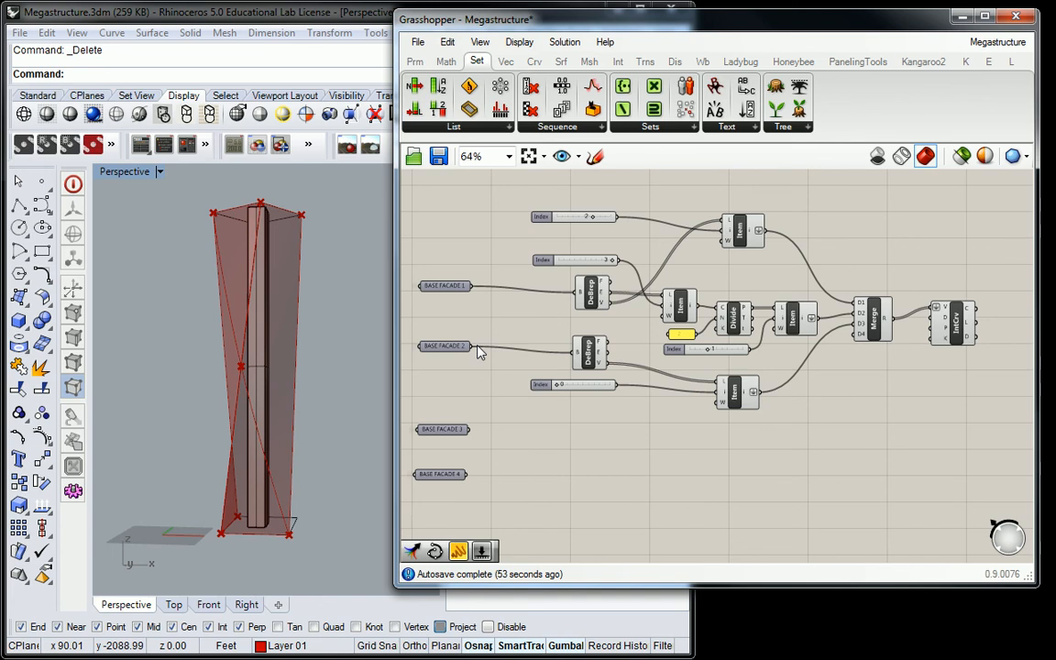
mouse_move(591, 293)
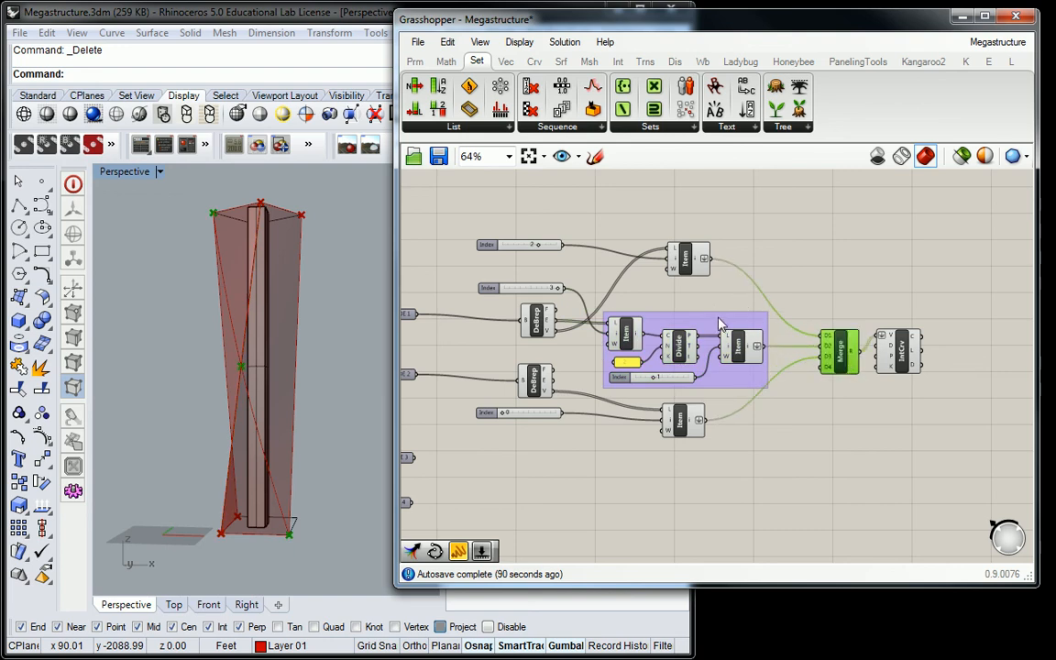
Trace the DeBrep wiring, then uncheck Flatten on Interpolate Curve's V input
click(527, 319)
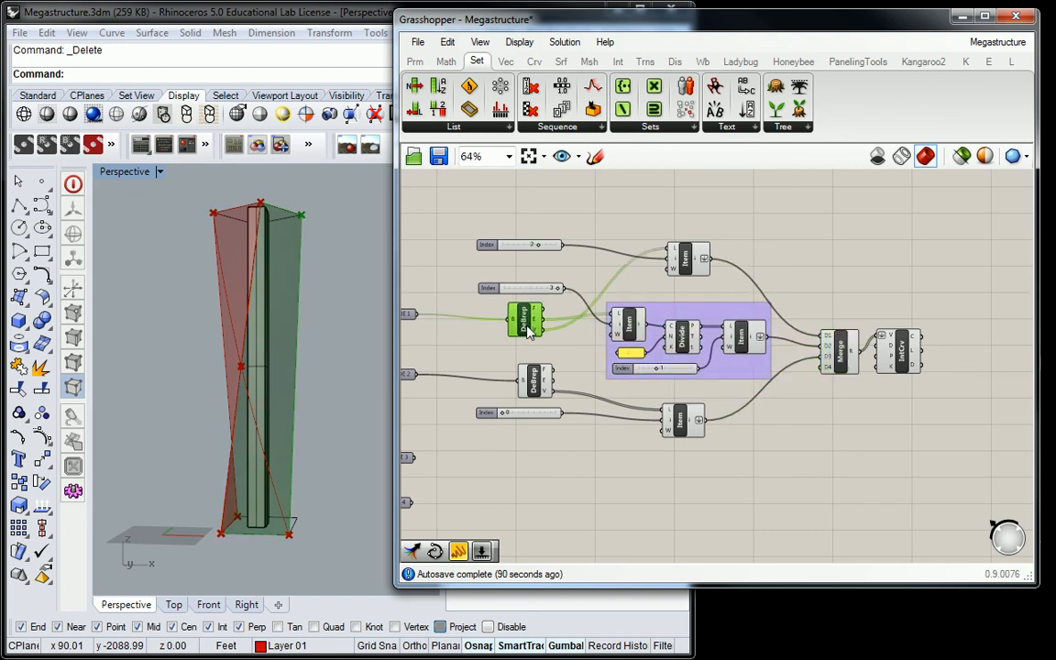
mouse_move(715, 319)
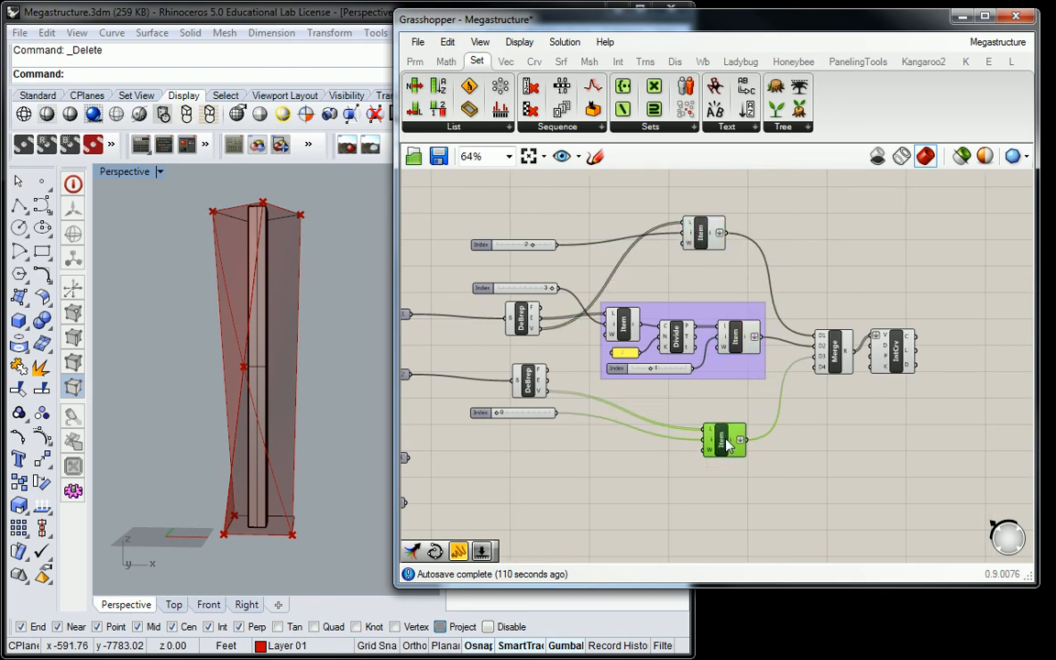
mouse_move(750, 319)
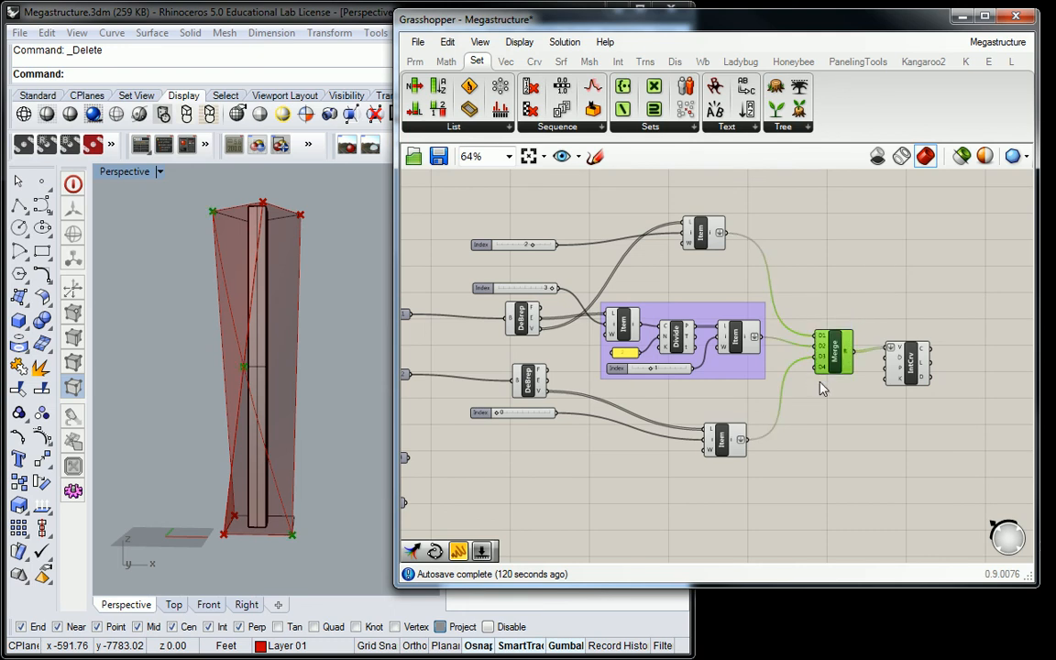
mouse_move(898, 366)
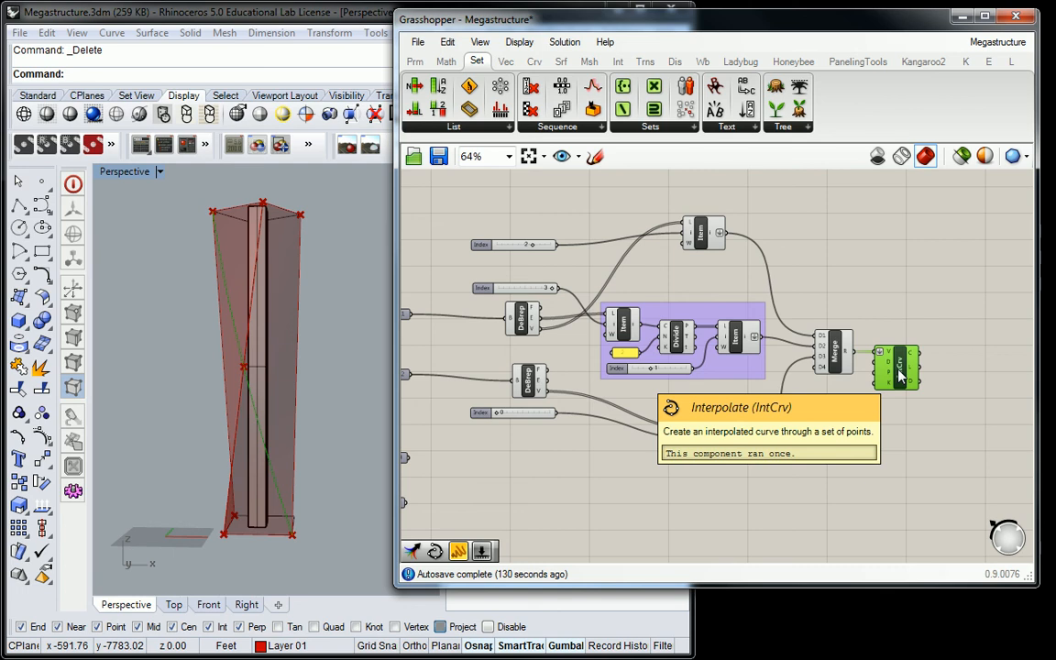
right_click(898, 366)
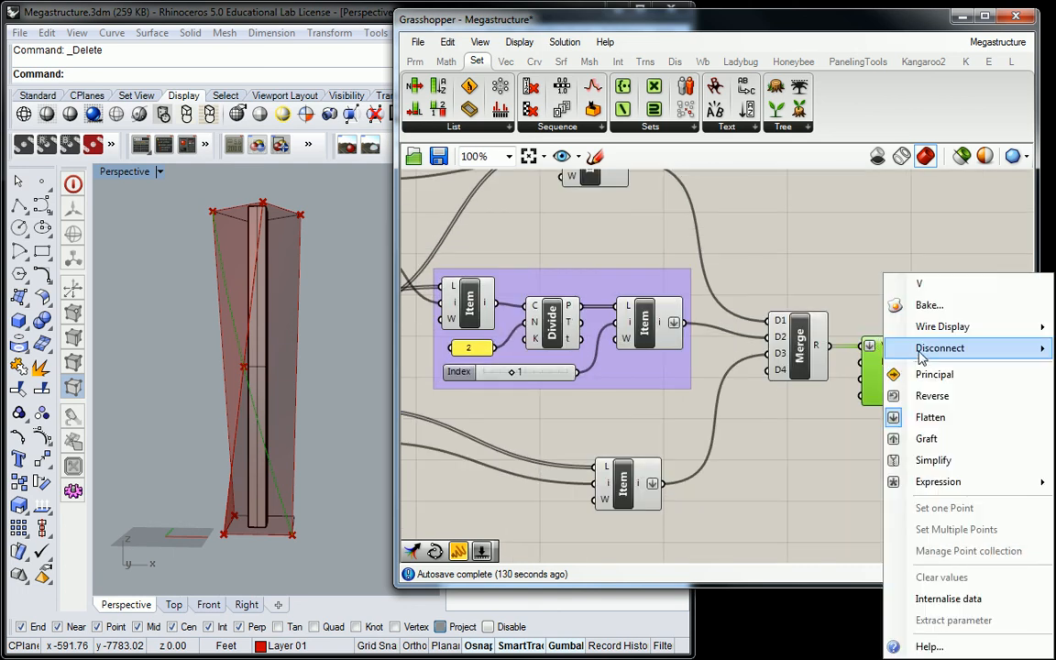
click(940, 348)
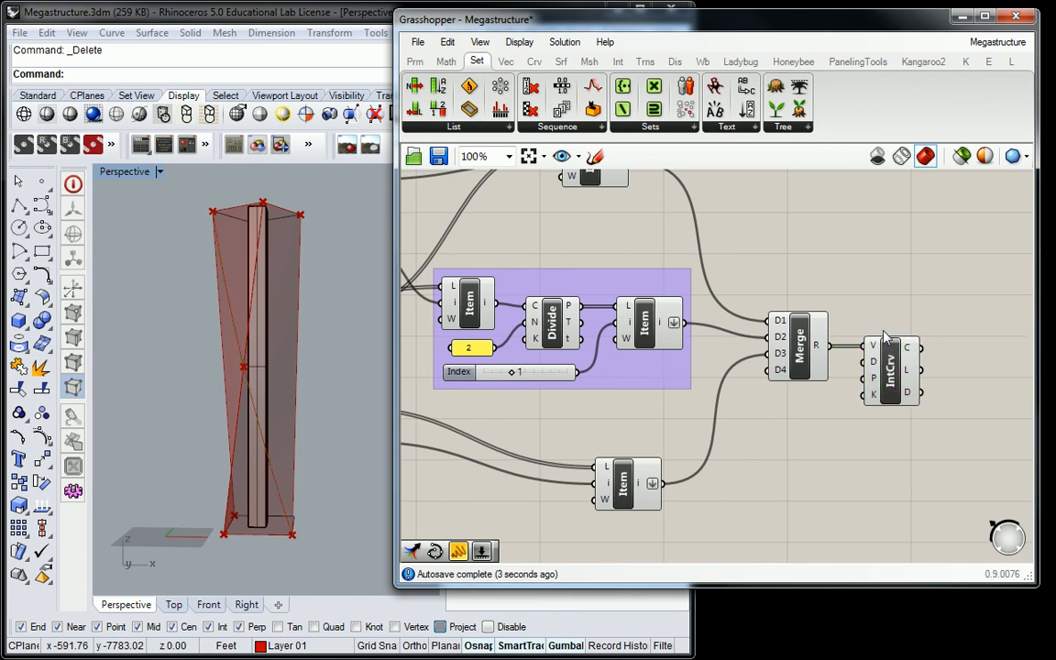
scroll(down, 3)
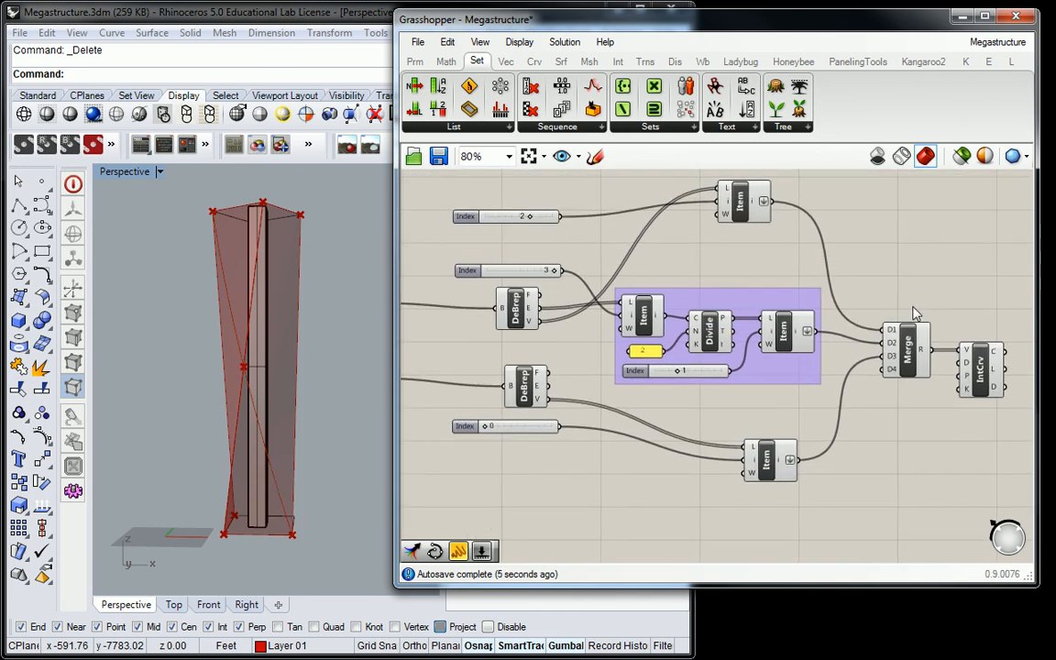